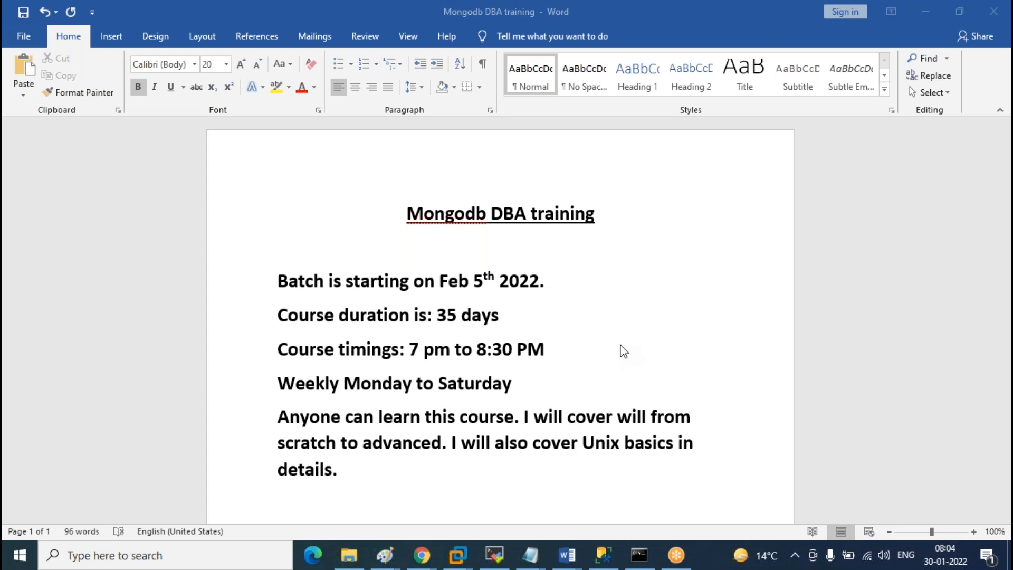
{"action": "mouse_move", "coordinate": [600, 356]}
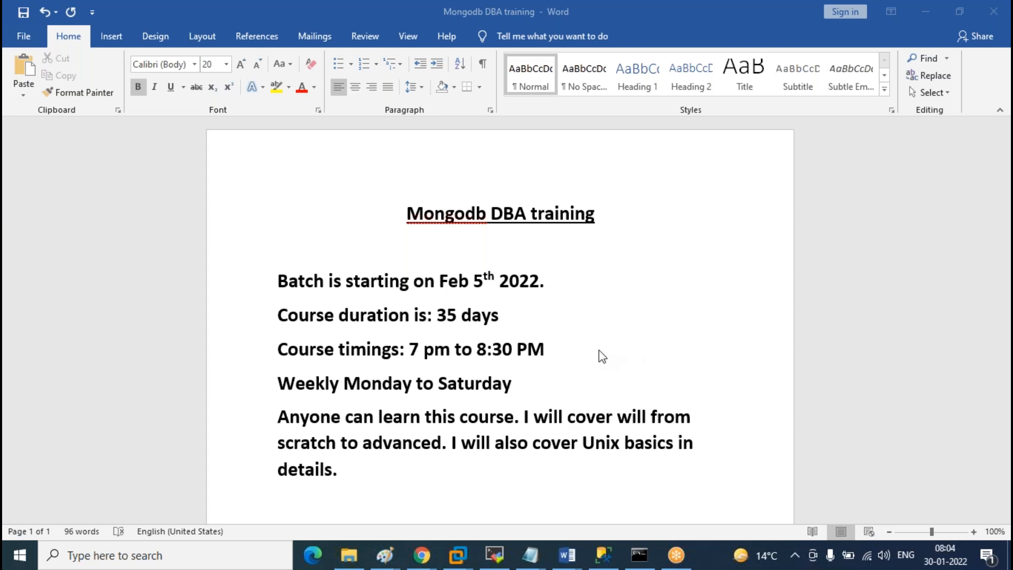
{"action": "mouse_move", "coordinate": [584, 330]}
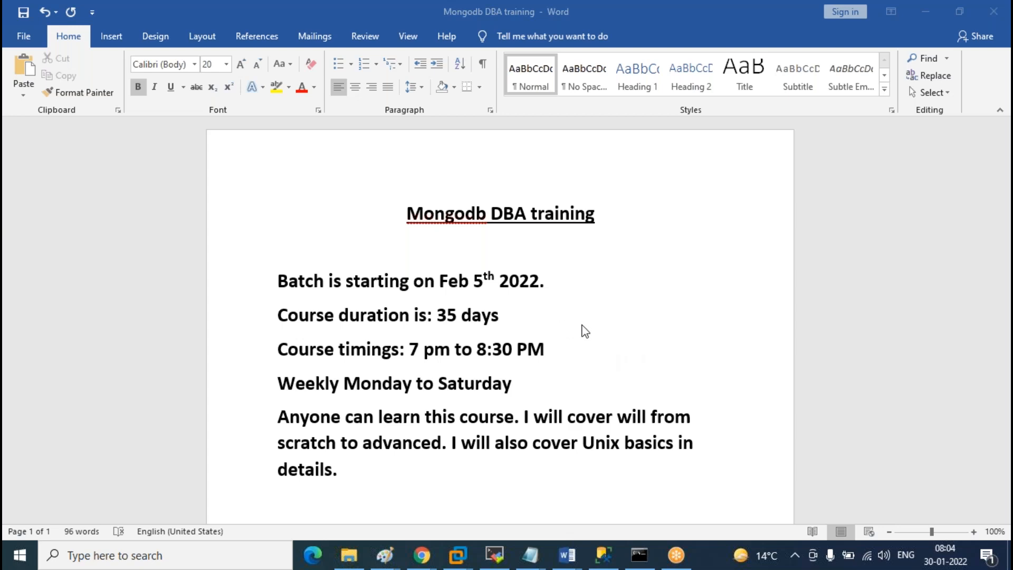
{"action": "mouse_move", "coordinate": [589, 332]}
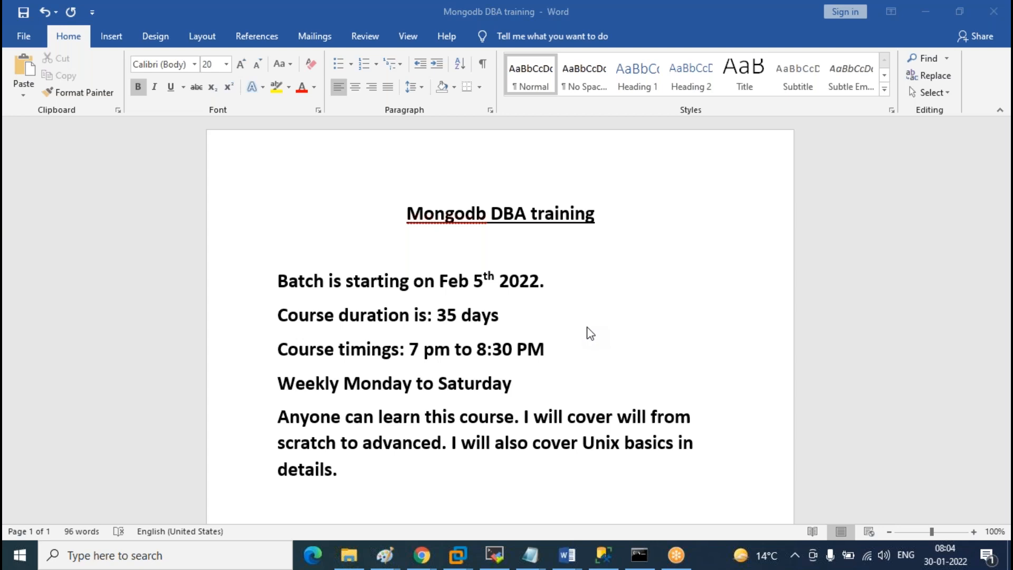
{"action": "mouse_move", "coordinate": [576, 331]}
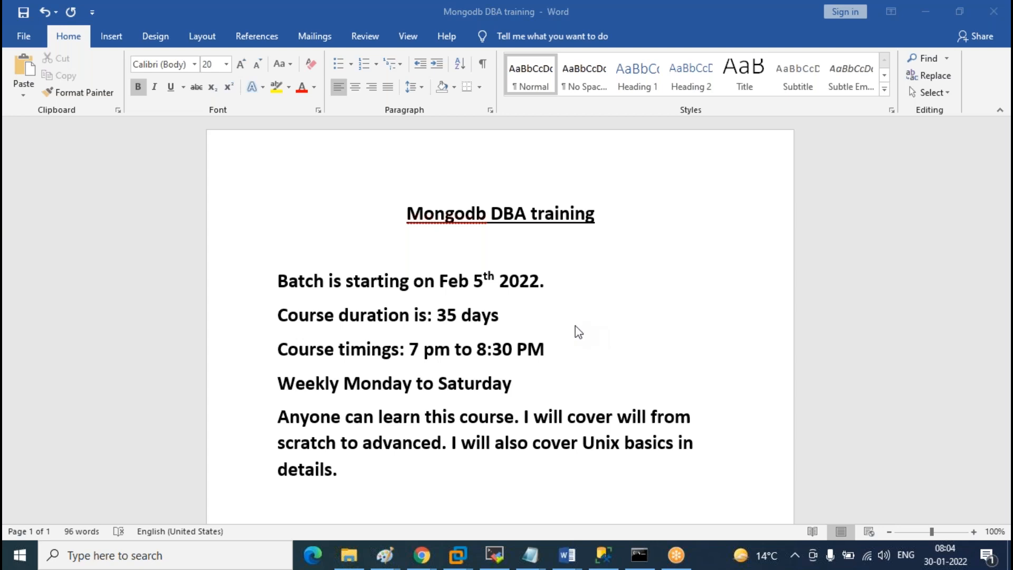
{"action": "mouse_move", "coordinate": [513, 232]}
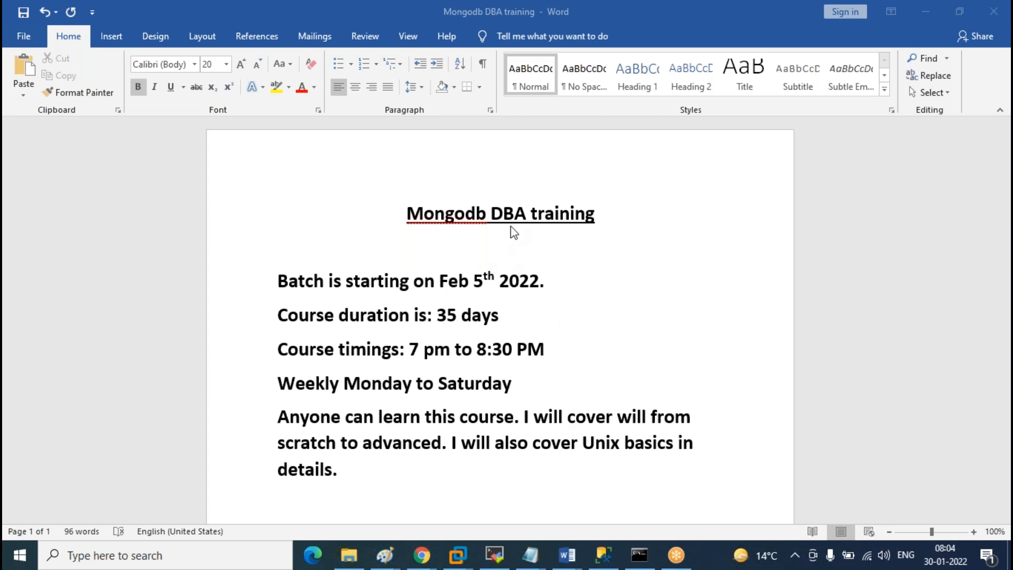
{"action": "mouse_move", "coordinate": [395, 303]}
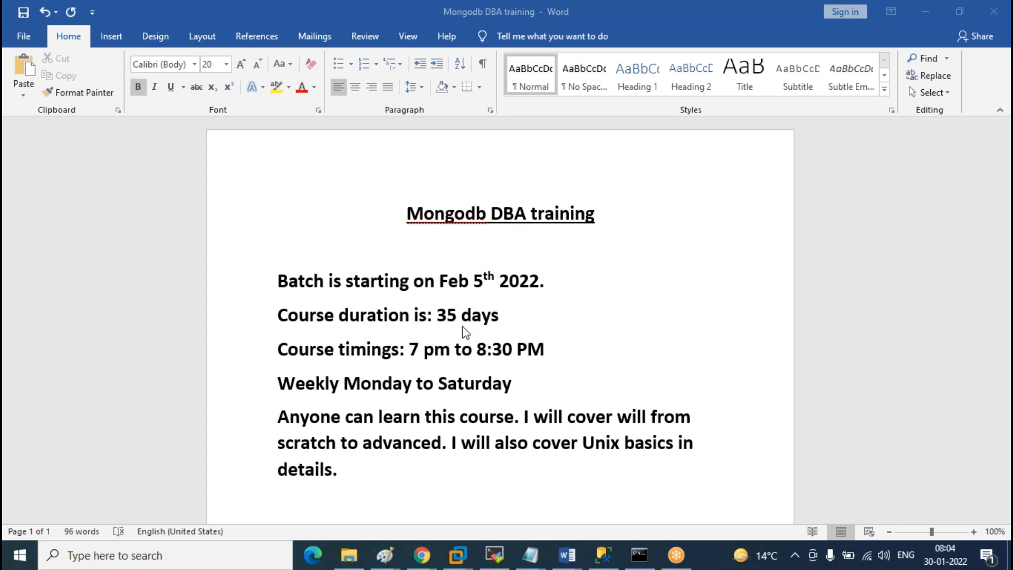
{"action": "mouse_move", "coordinate": [338, 374]}
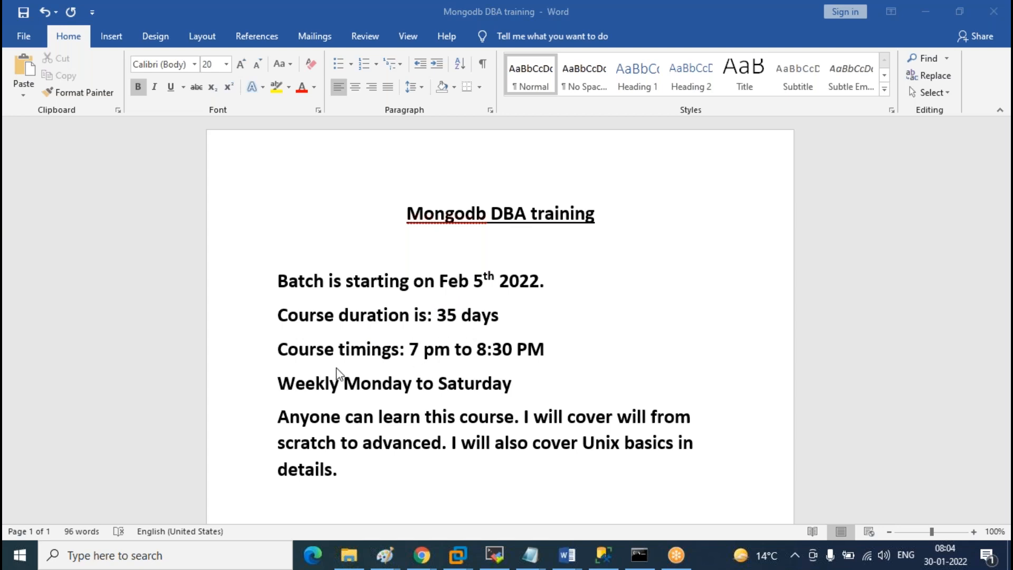
{"action": "mouse_move", "coordinate": [554, 355]}
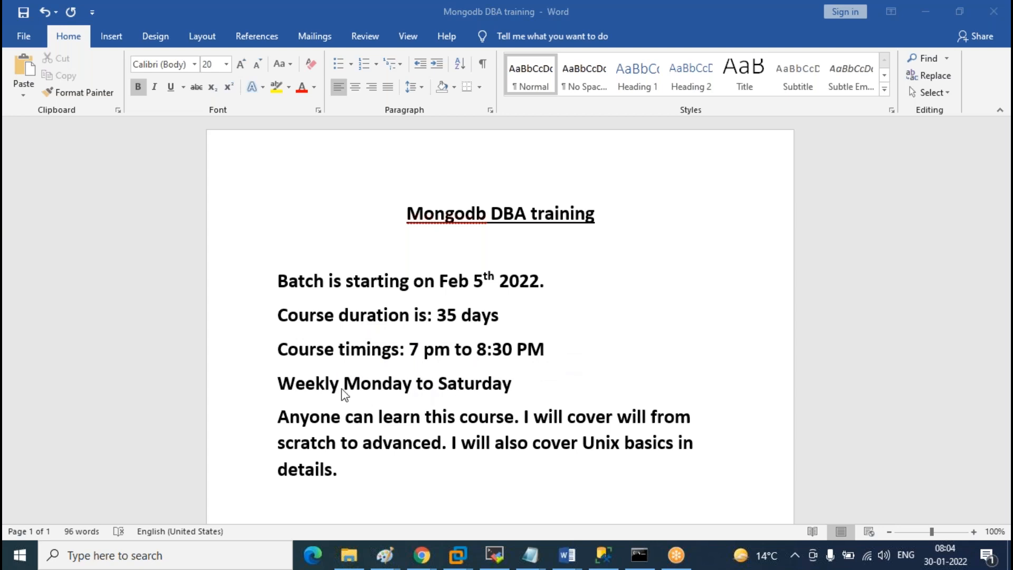
{"action": "mouse_move", "coordinate": [609, 339]}
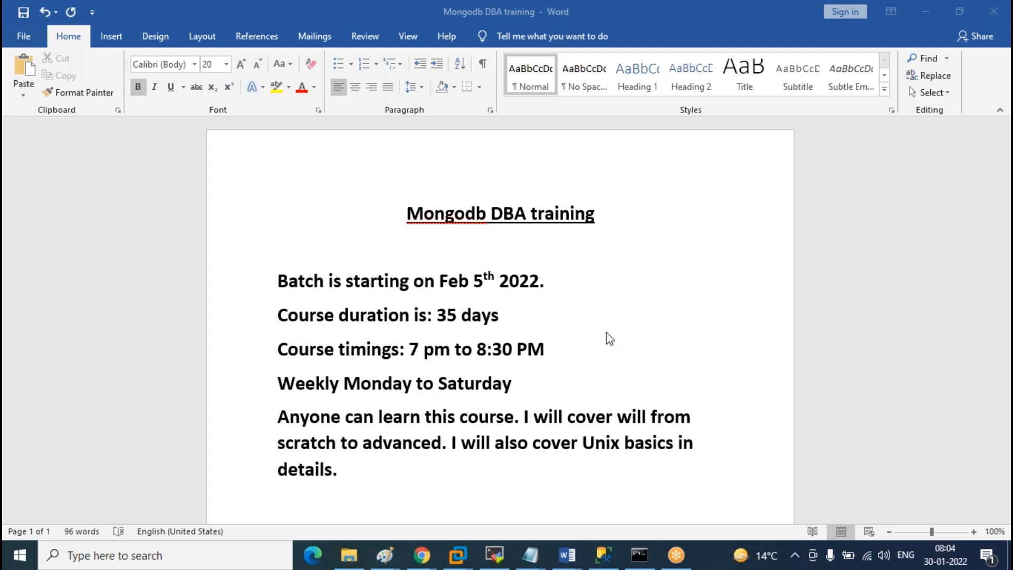
{"action": "scroll", "scroll_direction": "down", "scroll_amount": 3}
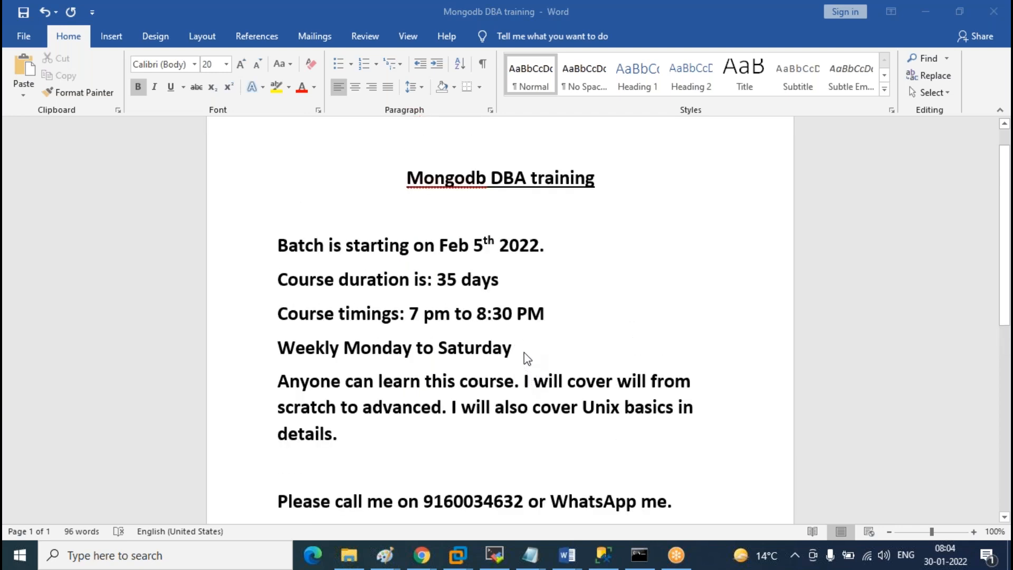
{"action": "mouse_move", "coordinate": [524, 356]}
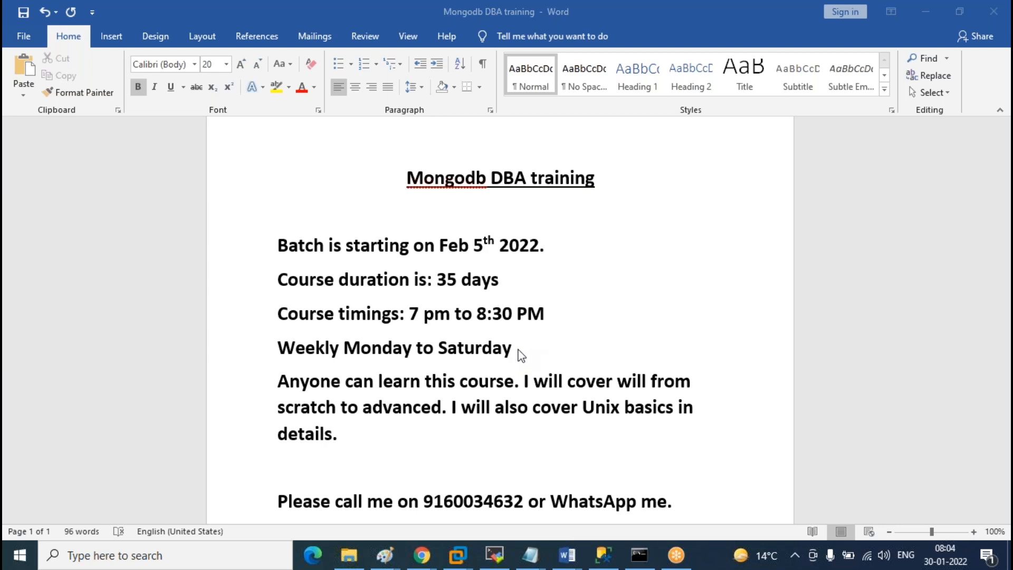
{"action": "mouse_move", "coordinate": [517, 387]}
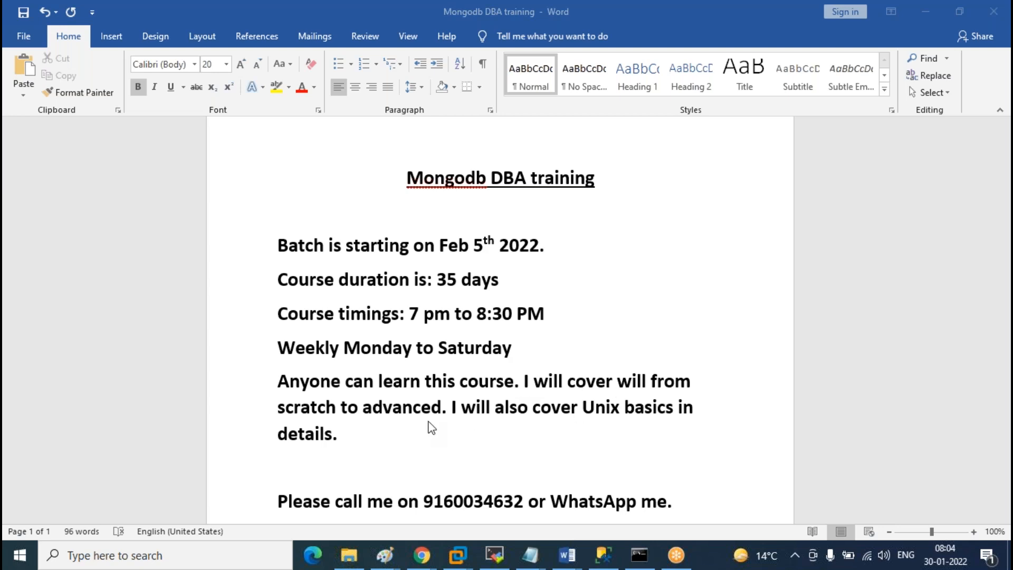
{"action": "mouse_move", "coordinate": [461, 395]}
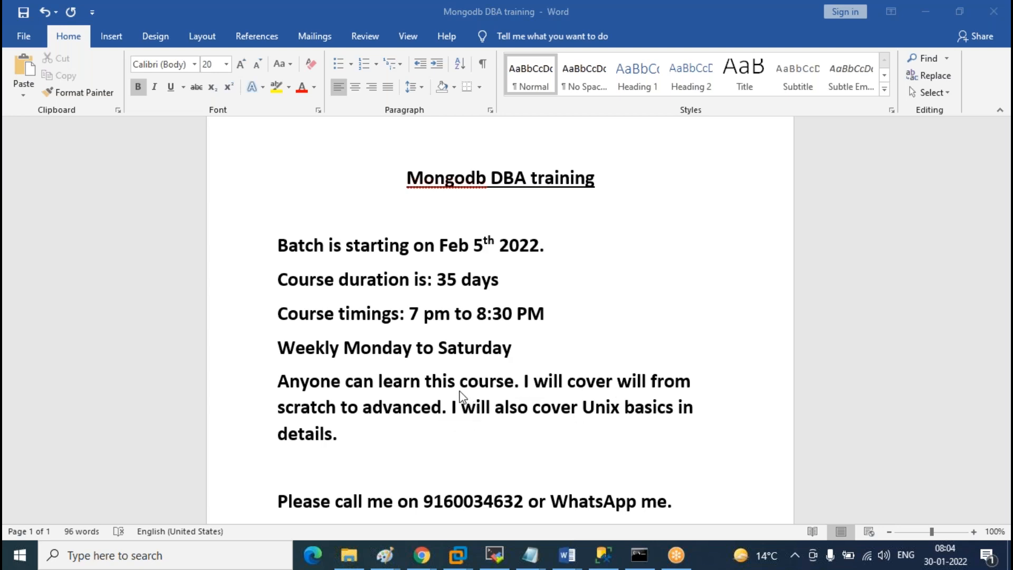
{"action": "mouse_move", "coordinate": [366, 459]}
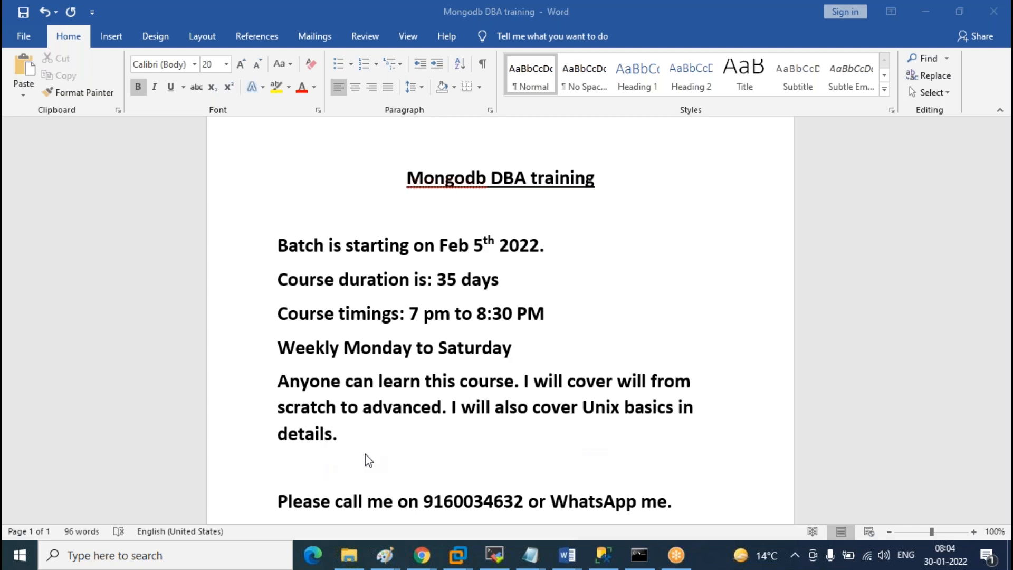
{"action": "mouse_move", "coordinate": [522, 442]}
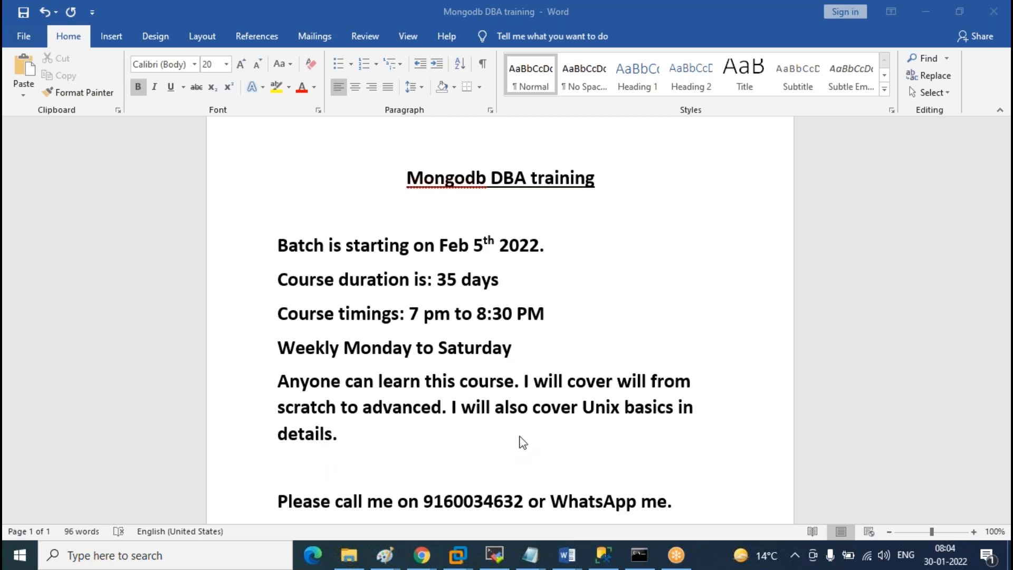
{"action": "mouse_move", "coordinate": [519, 424]}
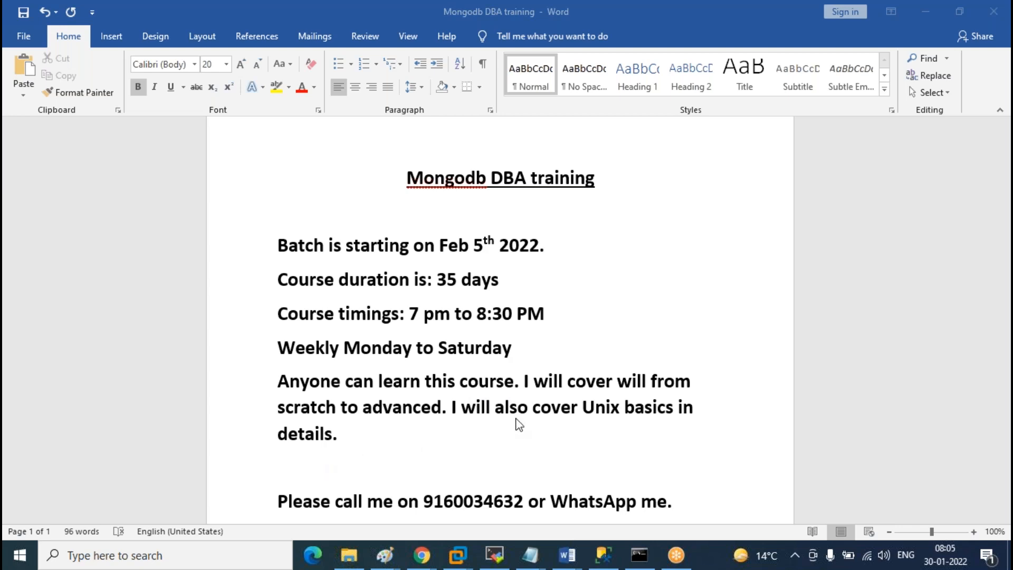
{"action": "mouse_move", "coordinate": [589, 425]}
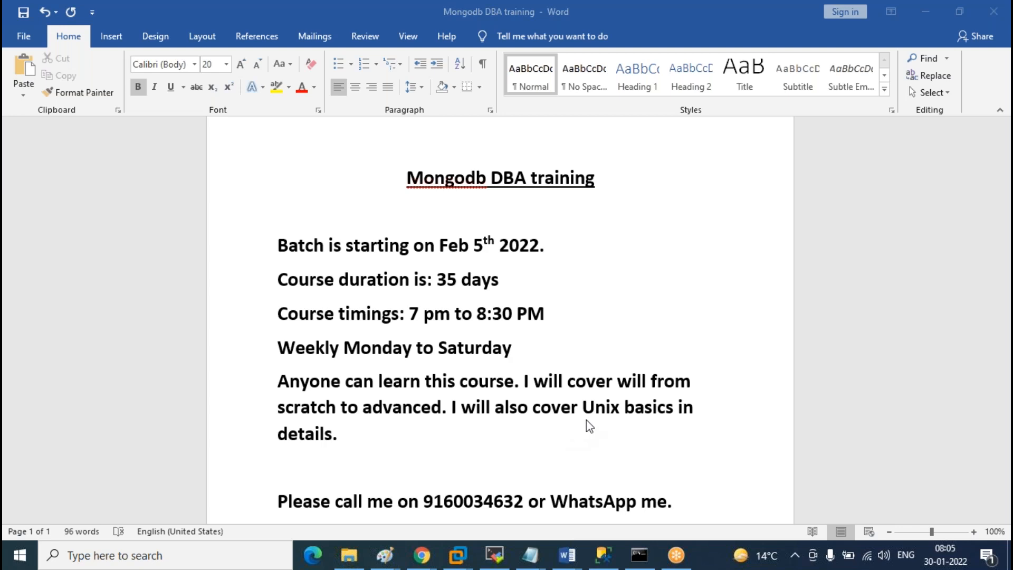
{"action": "mouse_move", "coordinate": [535, 411]}
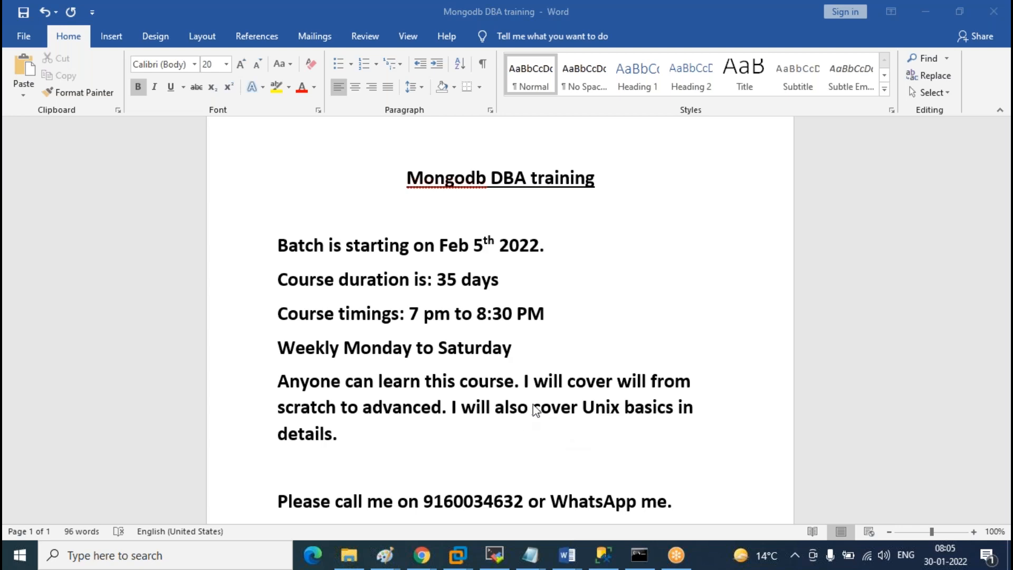
{"action": "mouse_move", "coordinate": [456, 422]}
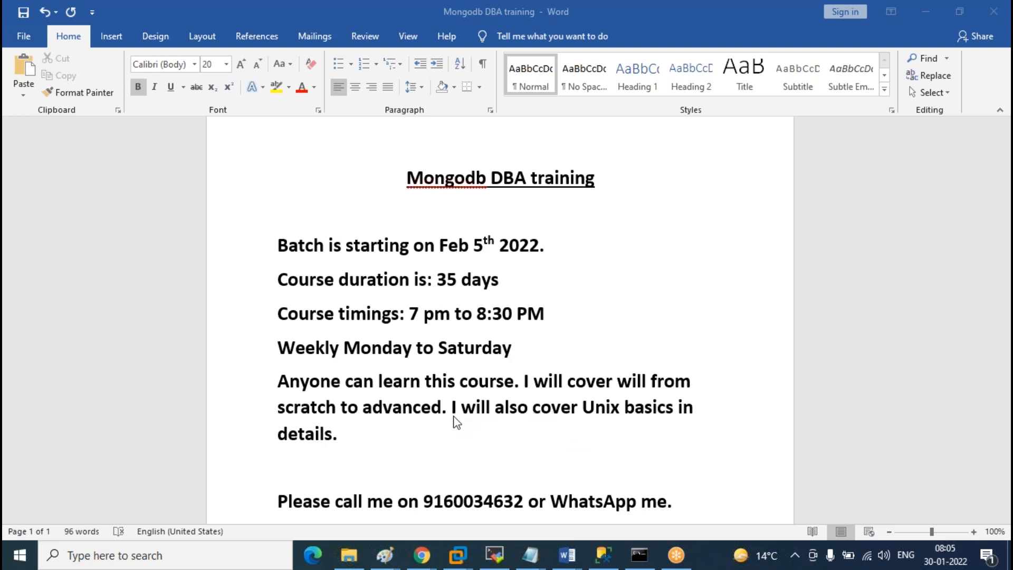
{"action": "mouse_move", "coordinate": [487, 420]}
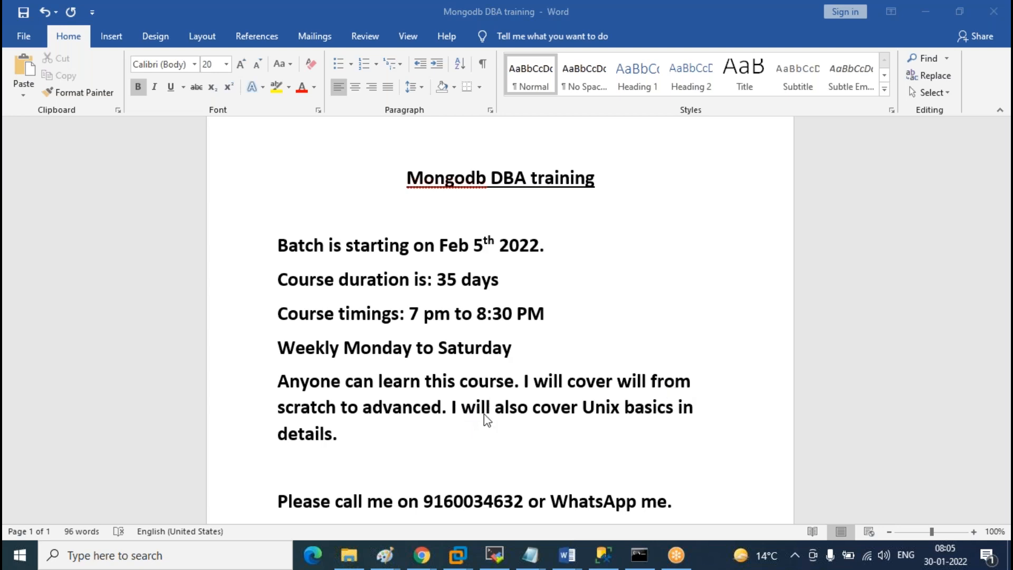
{"action": "mouse_move", "coordinate": [492, 425]}
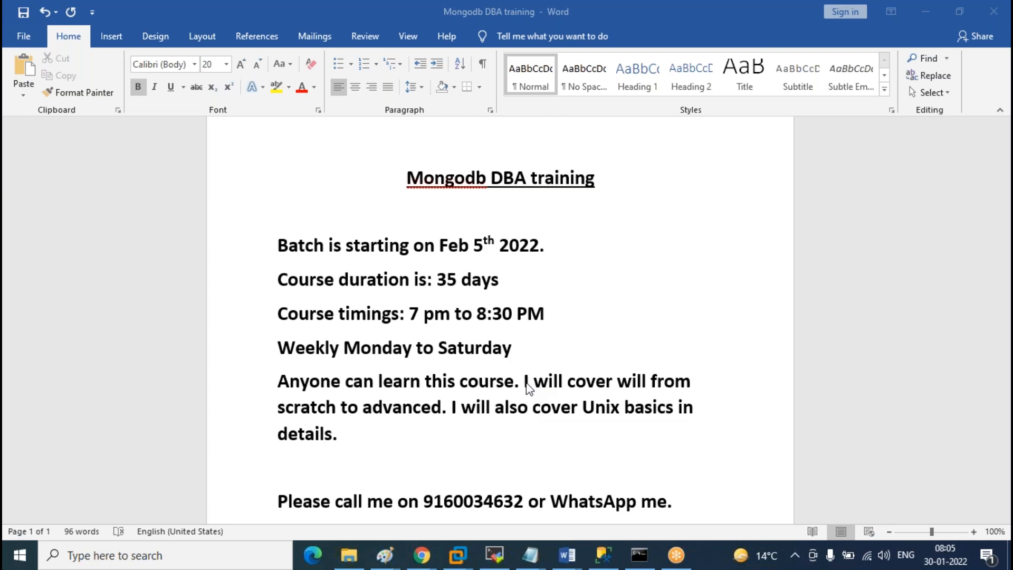
{"action": "mouse_move", "coordinate": [524, 402]}
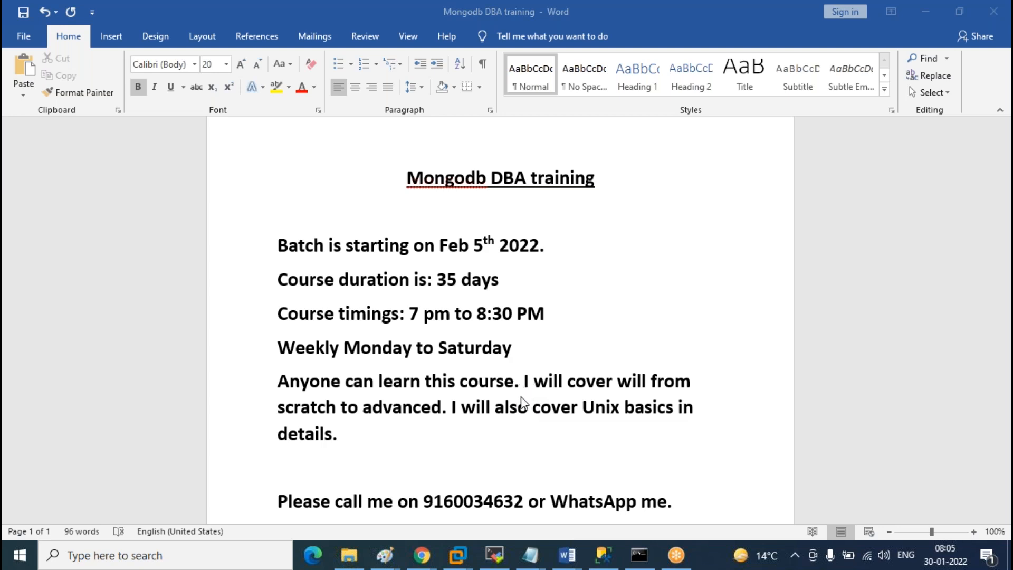
{"action": "scroll", "scroll_direction": "down", "scroll_amount": 3}
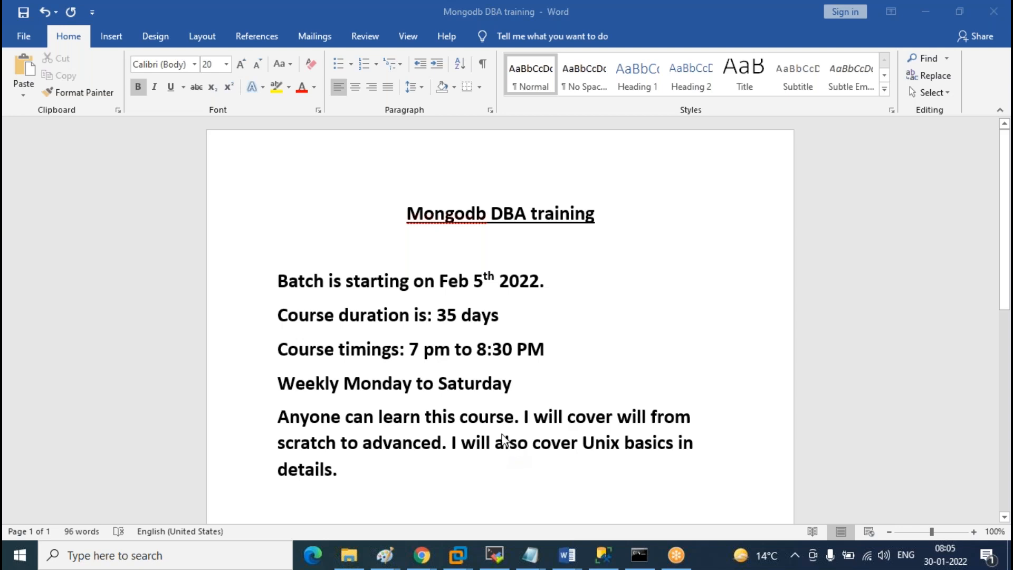
{"action": "mouse_move", "coordinate": [513, 449]}
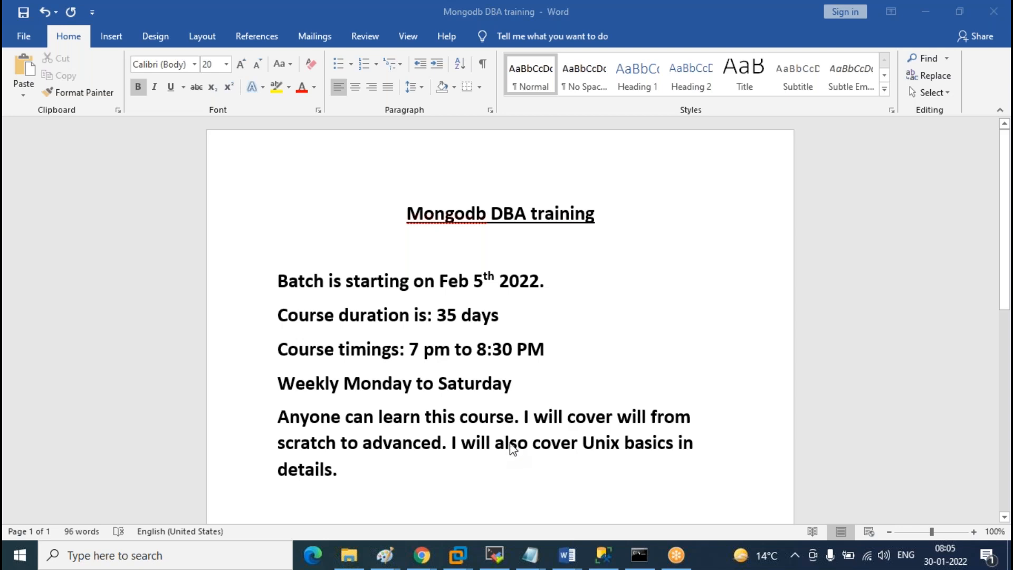
{"action": "scroll", "scroll_direction": "down", "scroll_amount": 3}
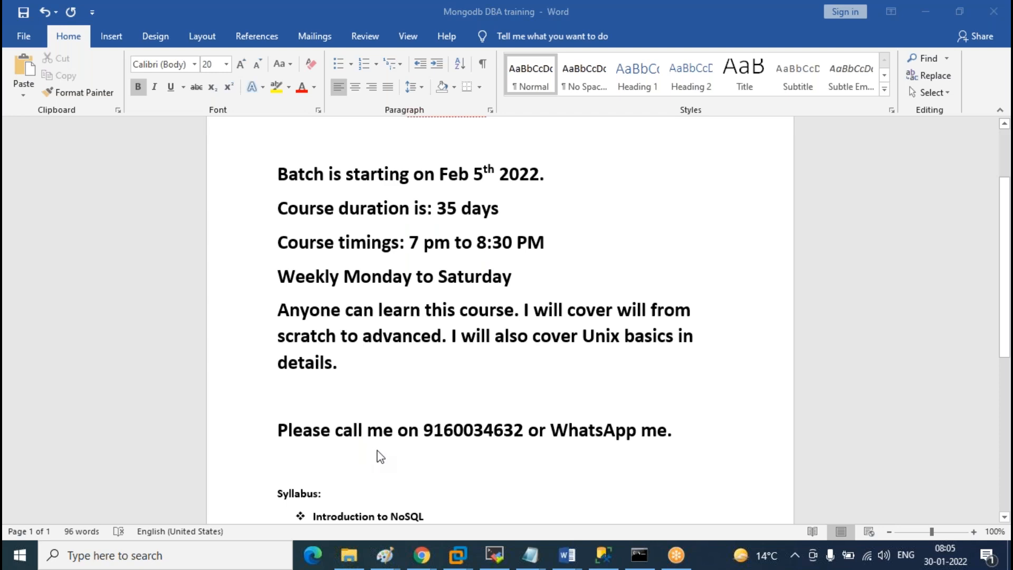
{"action": "mouse_move", "coordinate": [470, 441]}
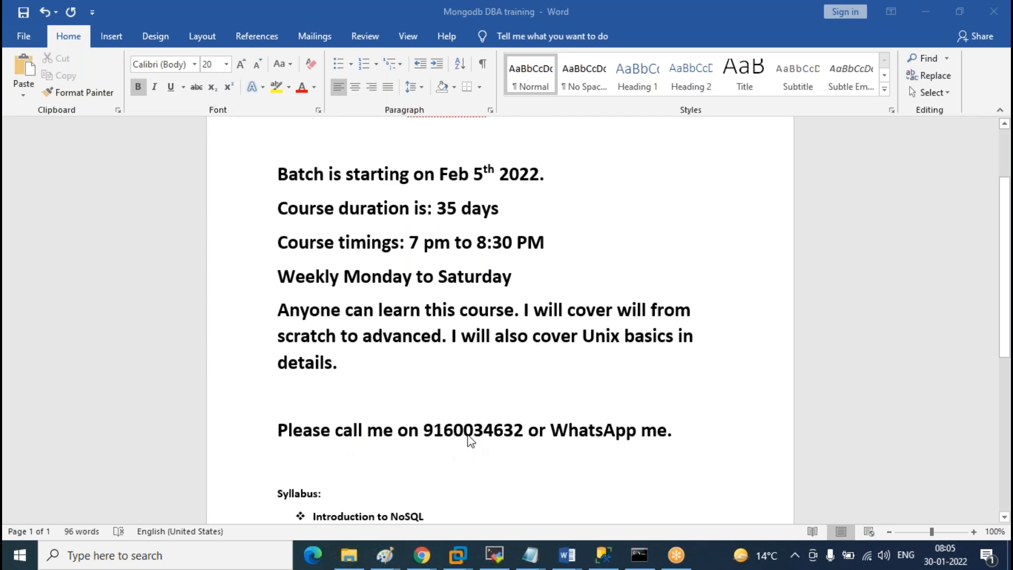
{"action": "mouse_move", "coordinate": [639, 436]}
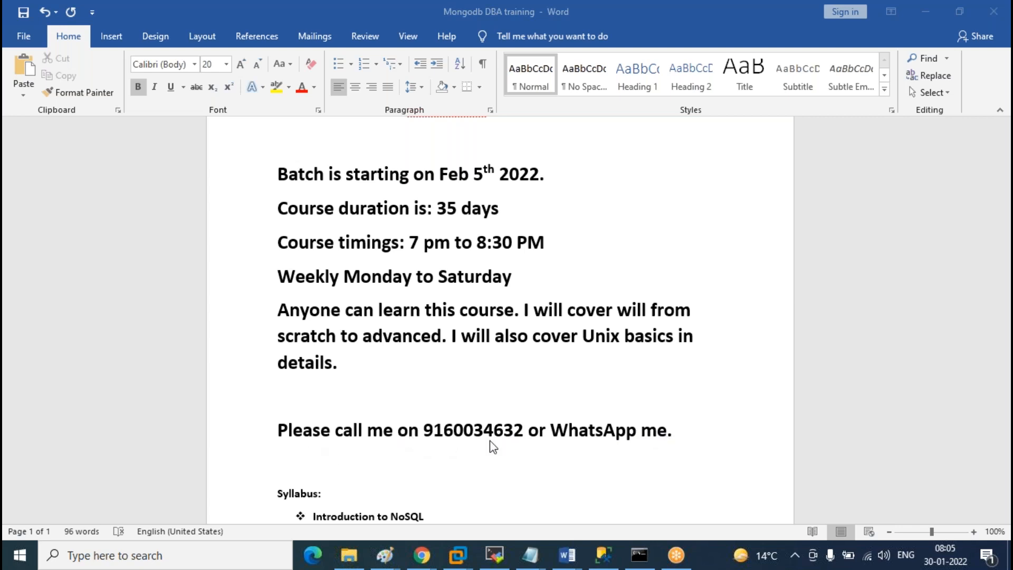
{"action": "mouse_move", "coordinate": [522, 442]}
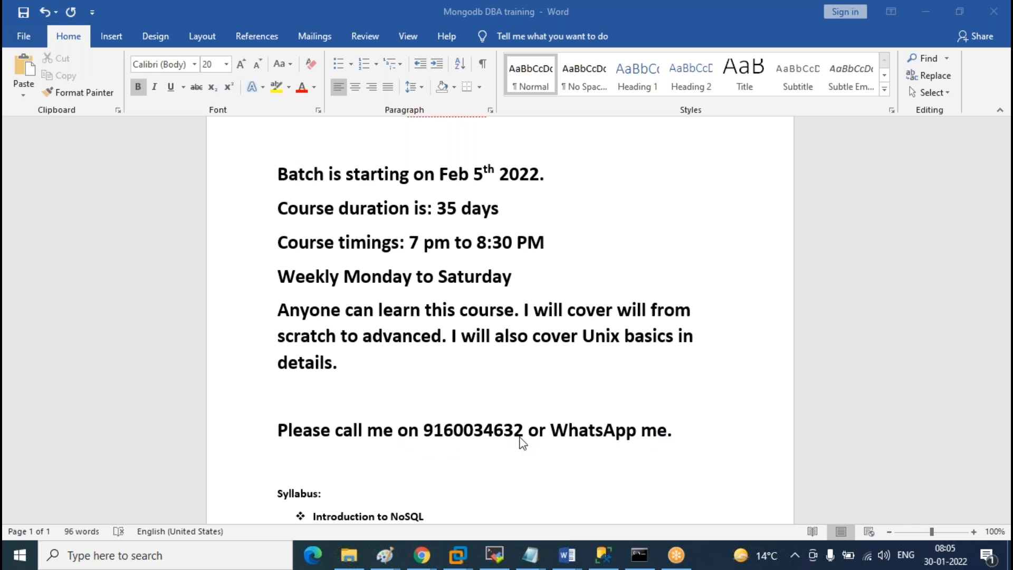
{"action": "mouse_move", "coordinate": [378, 445]}
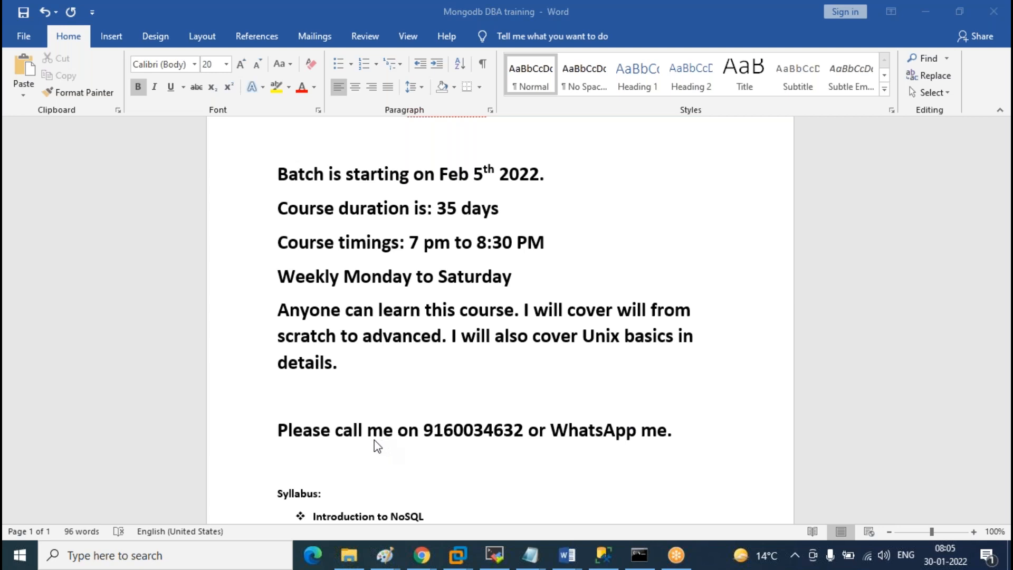
{"action": "mouse_move", "coordinate": [499, 444]}
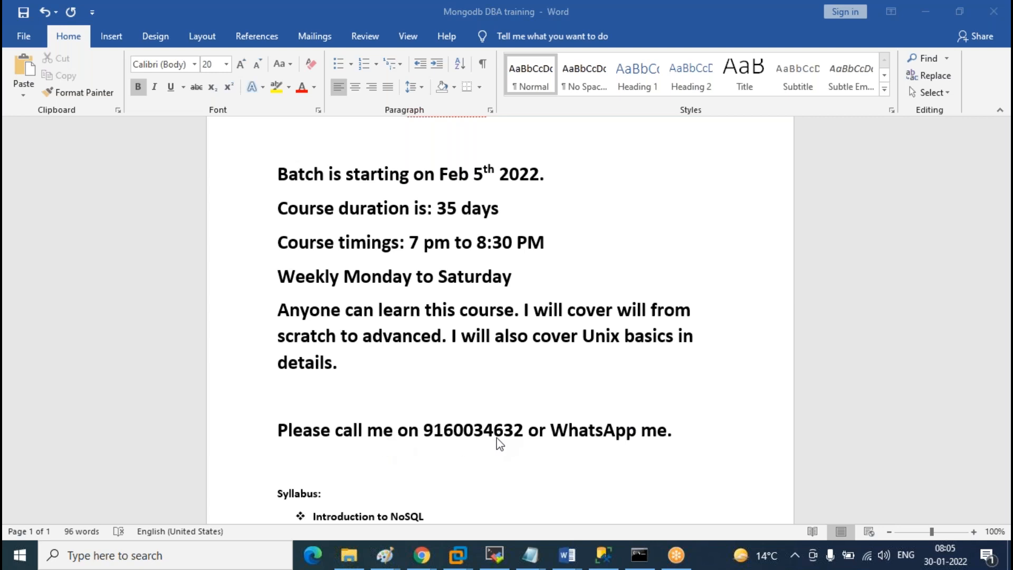
{"action": "mouse_move", "coordinate": [441, 342]}
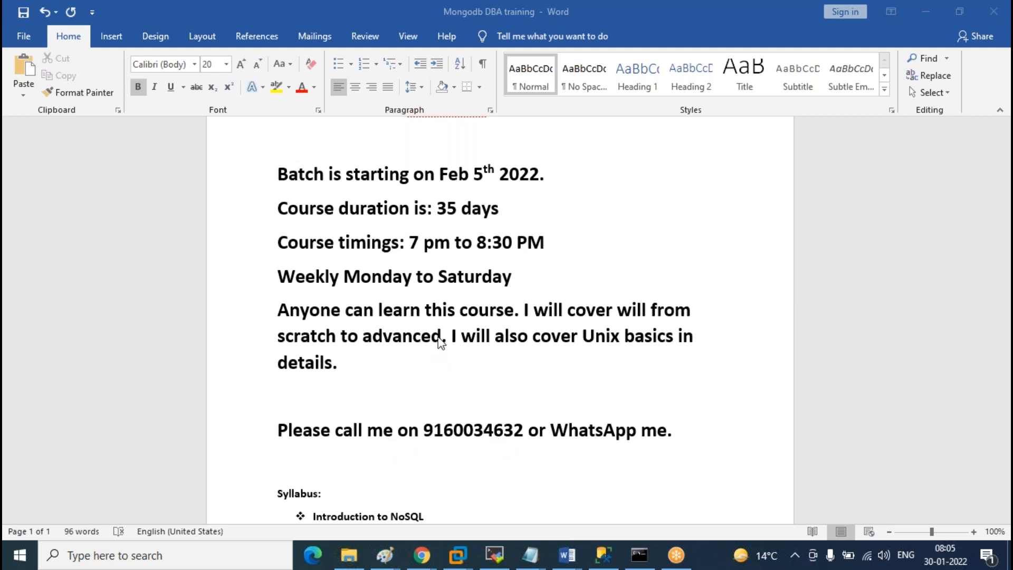
{"action": "scroll", "scroll_direction": "down", "scroll_amount": 3}
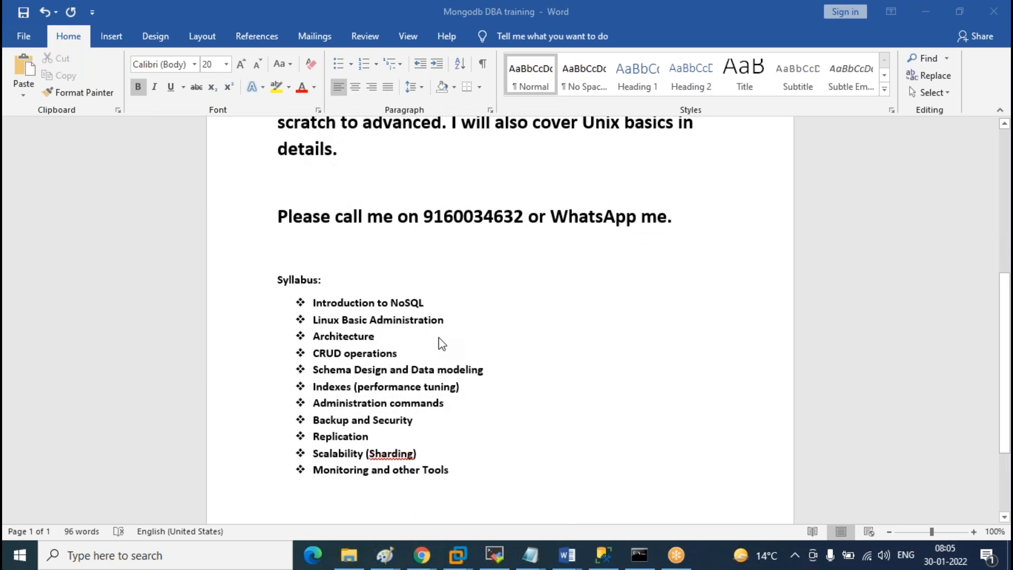
{"action": "mouse_move", "coordinate": [440, 330]}
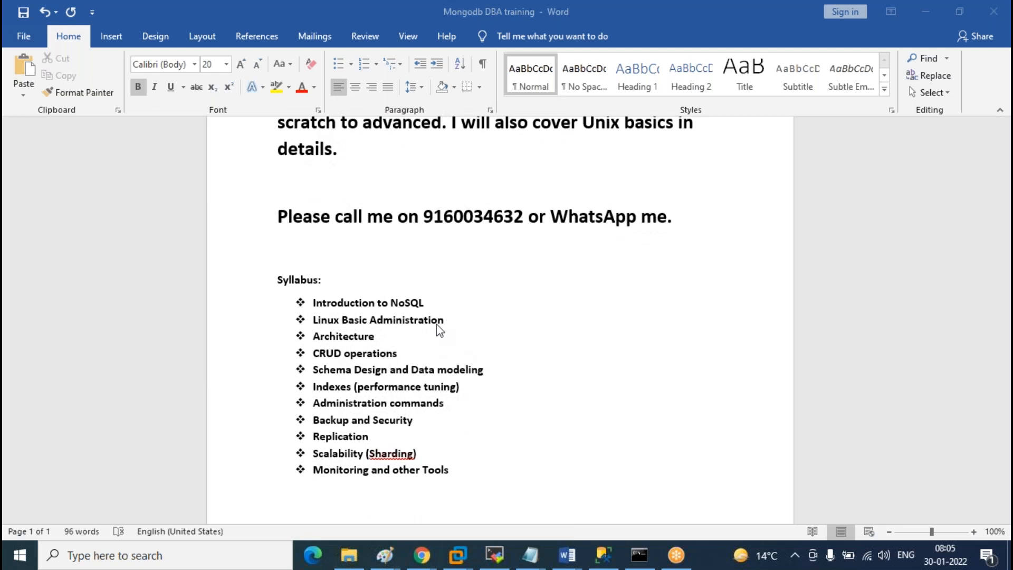
{"action": "mouse_move", "coordinate": [382, 315]}
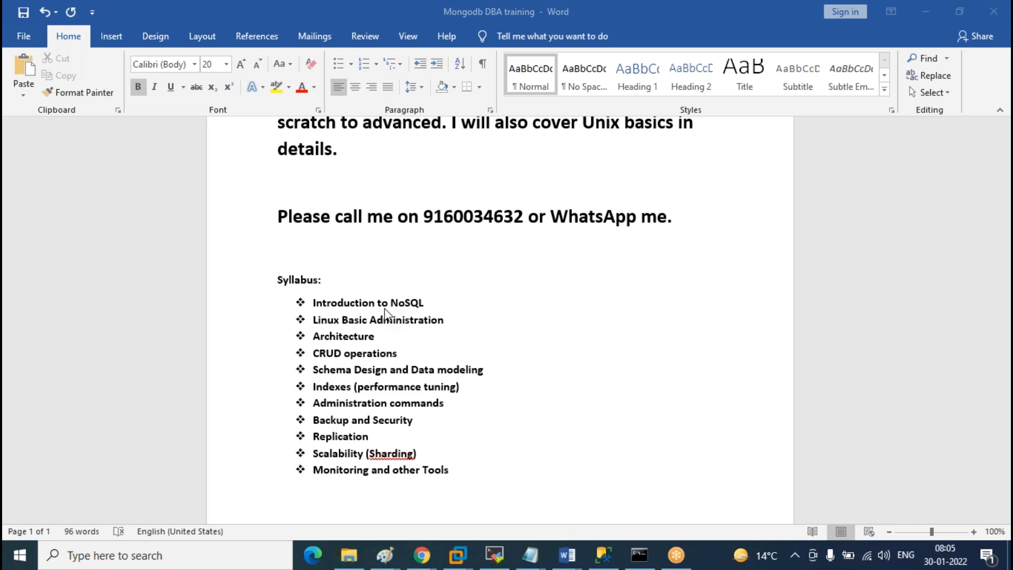
{"action": "mouse_move", "coordinate": [413, 315]}
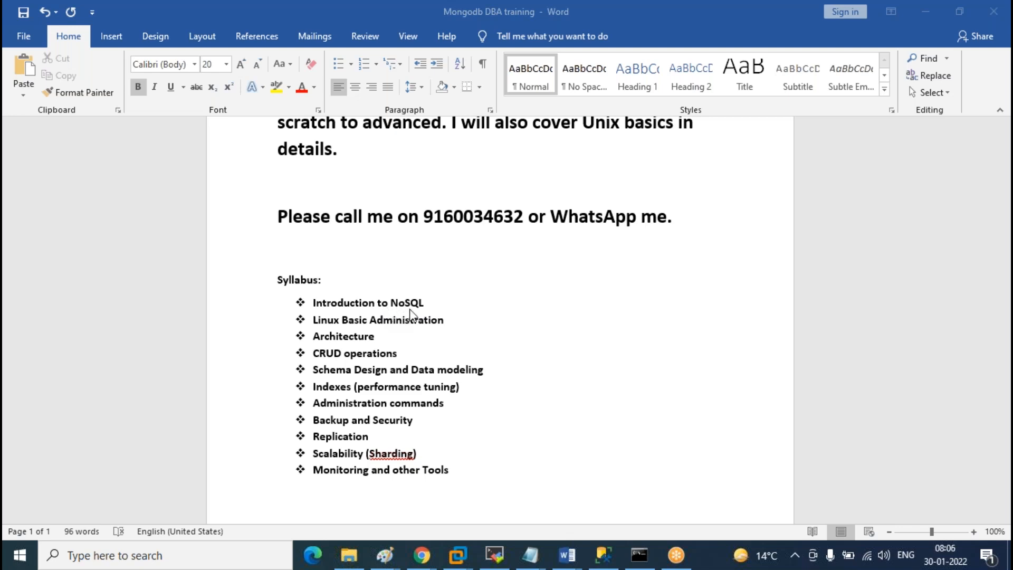
{"action": "mouse_move", "coordinate": [408, 312]}
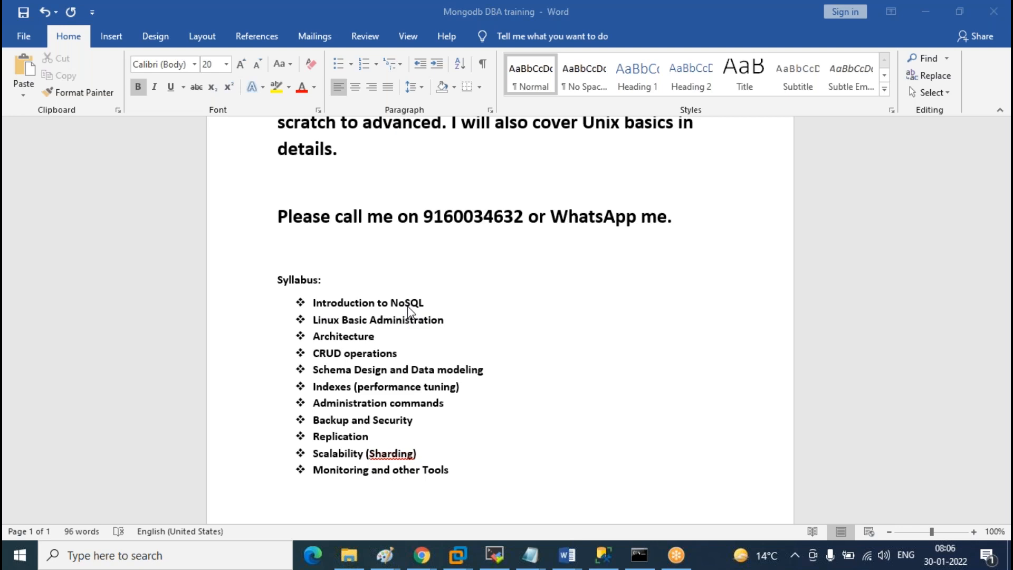
{"action": "mouse_move", "coordinate": [419, 317]}
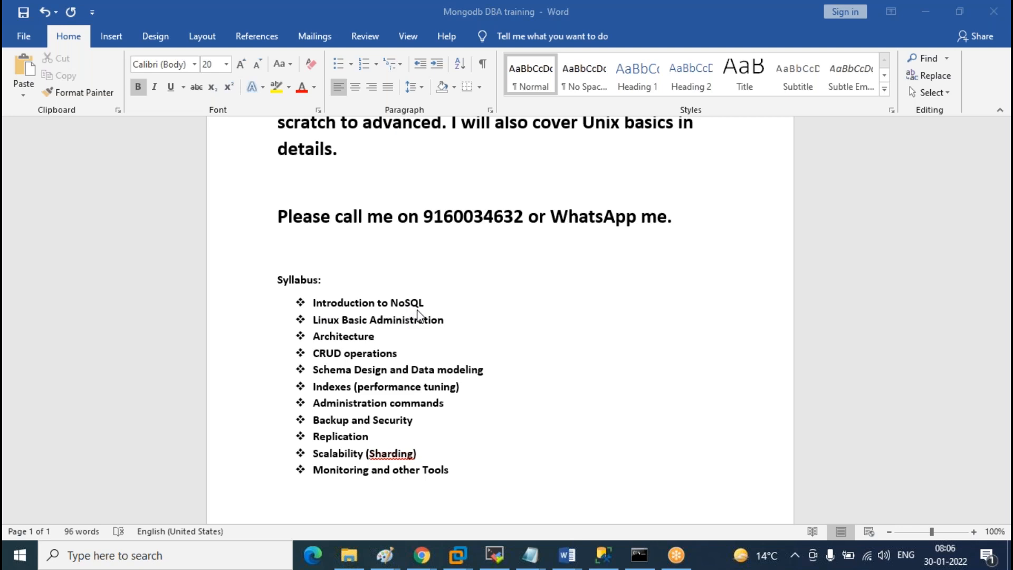
{"action": "mouse_move", "coordinate": [471, 316]}
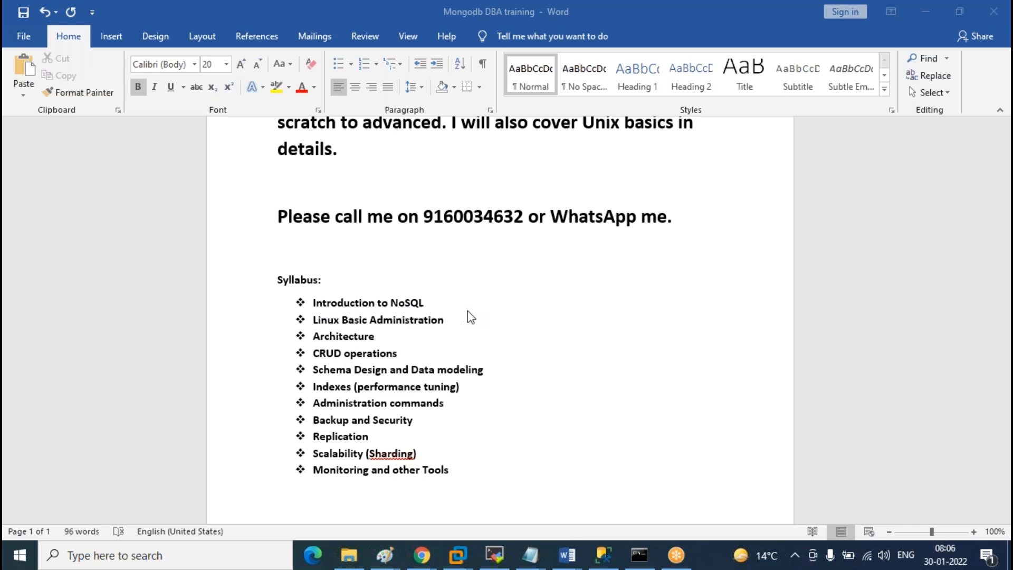
{"action": "mouse_move", "coordinate": [475, 337]}
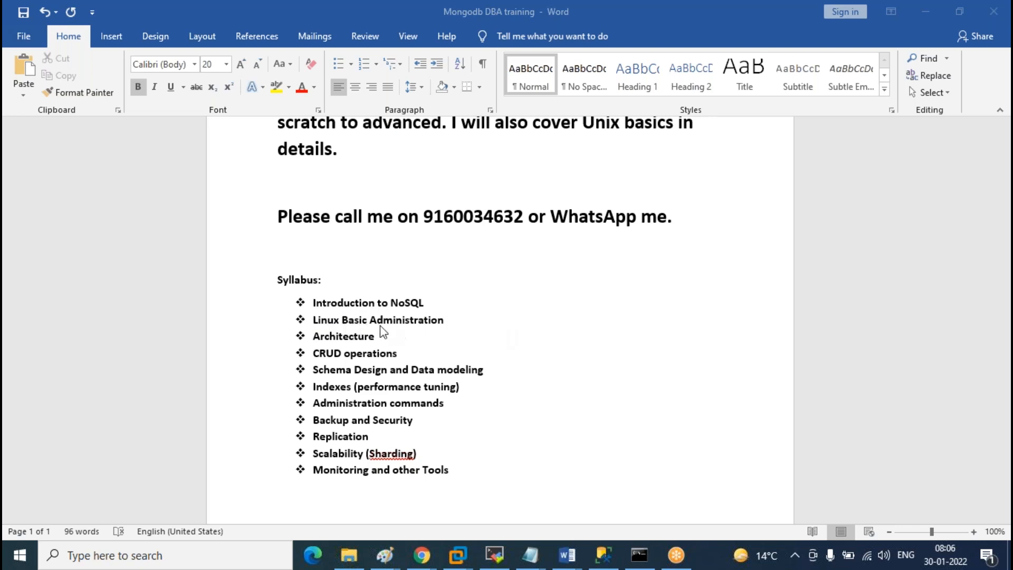
{"action": "mouse_move", "coordinate": [445, 336]}
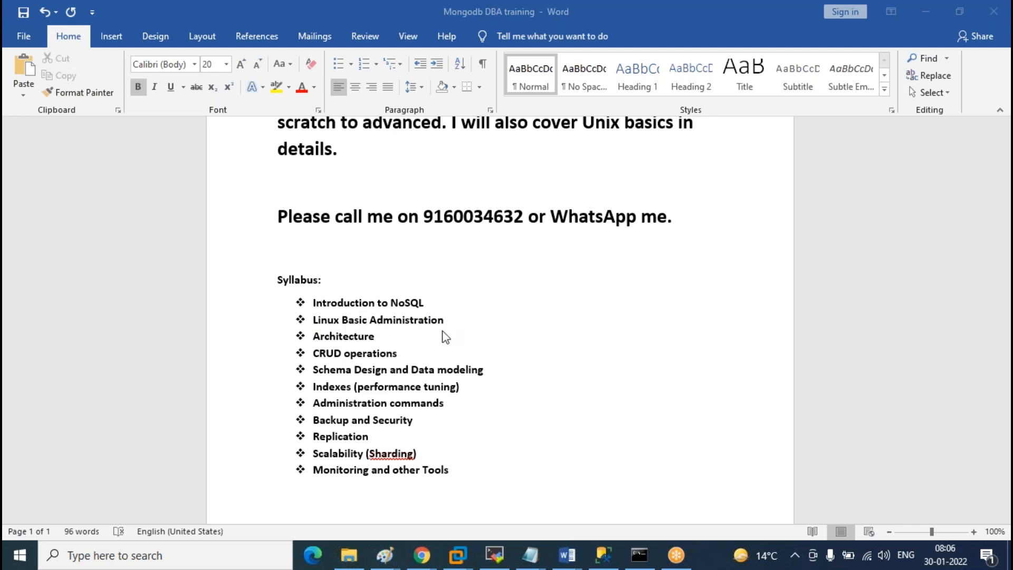
{"action": "mouse_move", "coordinate": [447, 326]}
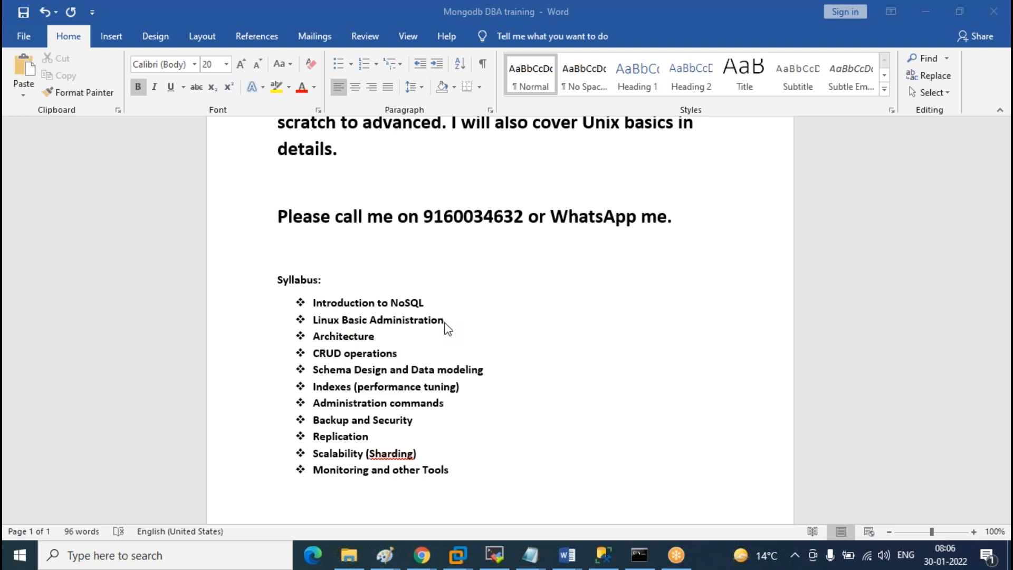
{"action": "mouse_move", "coordinate": [471, 329]}
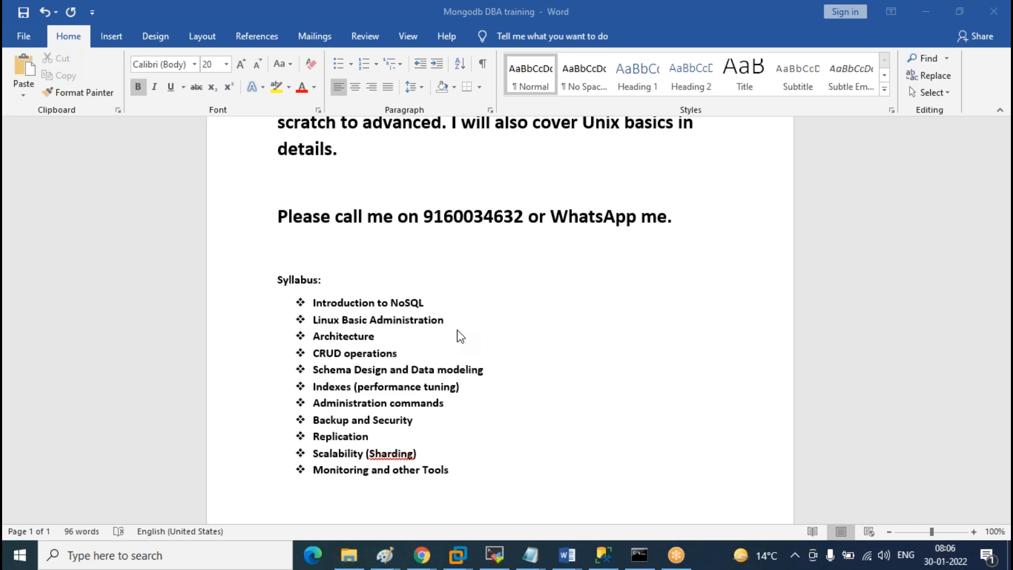
{"action": "mouse_move", "coordinate": [459, 336]}
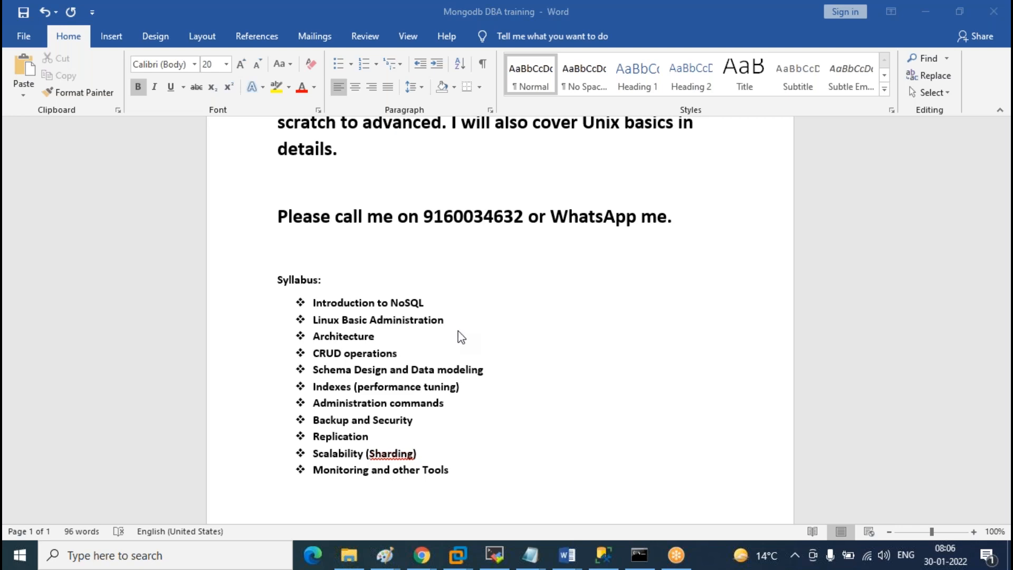
{"action": "mouse_move", "coordinate": [395, 337]}
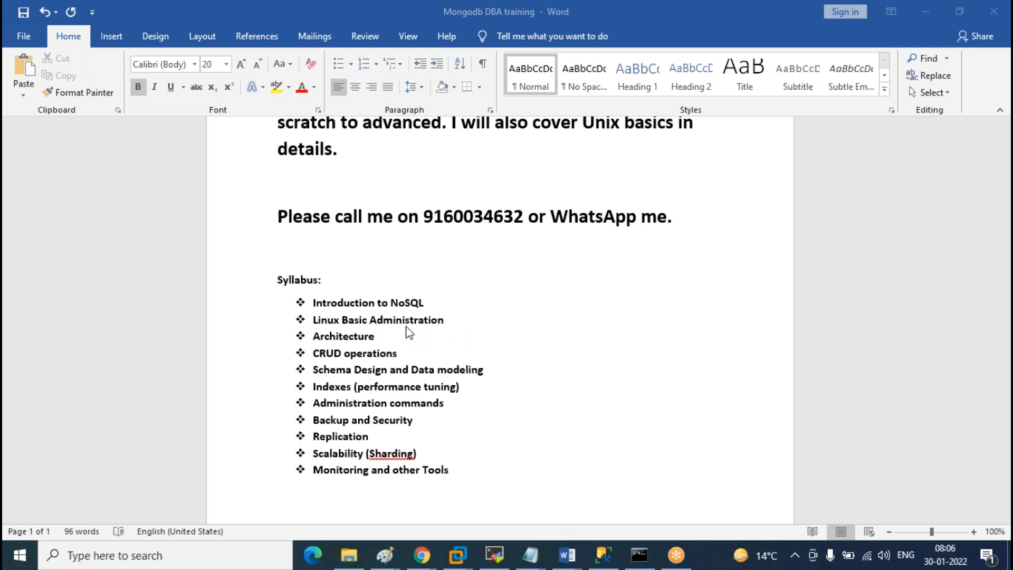
{"action": "mouse_move", "coordinate": [414, 333]}
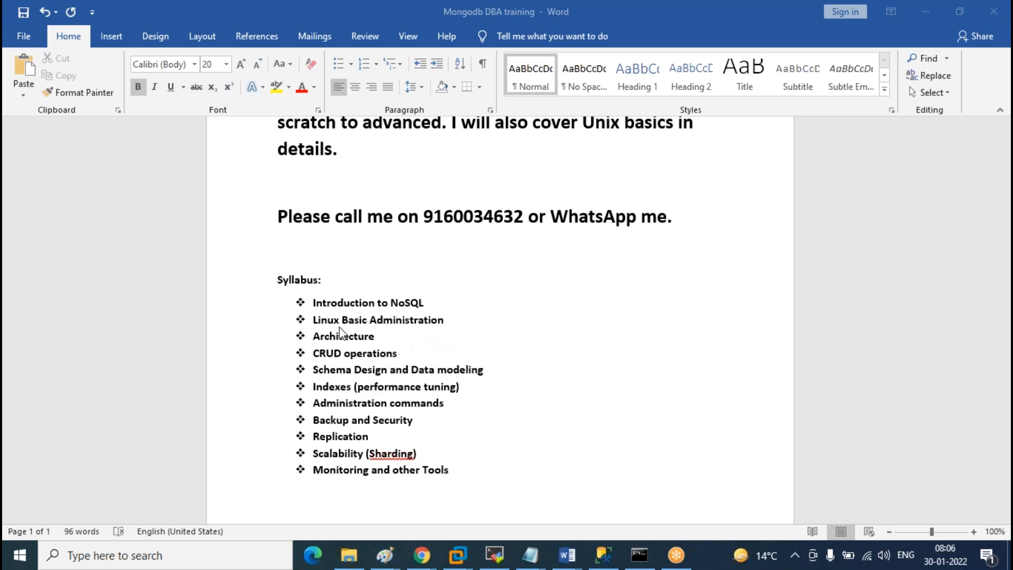
{"action": "mouse_move", "coordinate": [499, 340]}
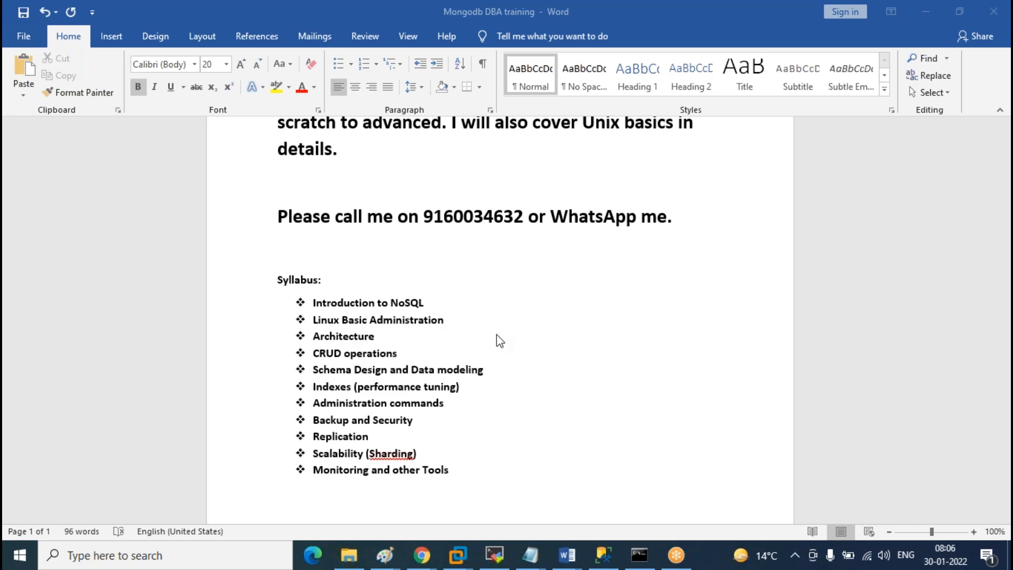
{"action": "mouse_move", "coordinate": [360, 329]}
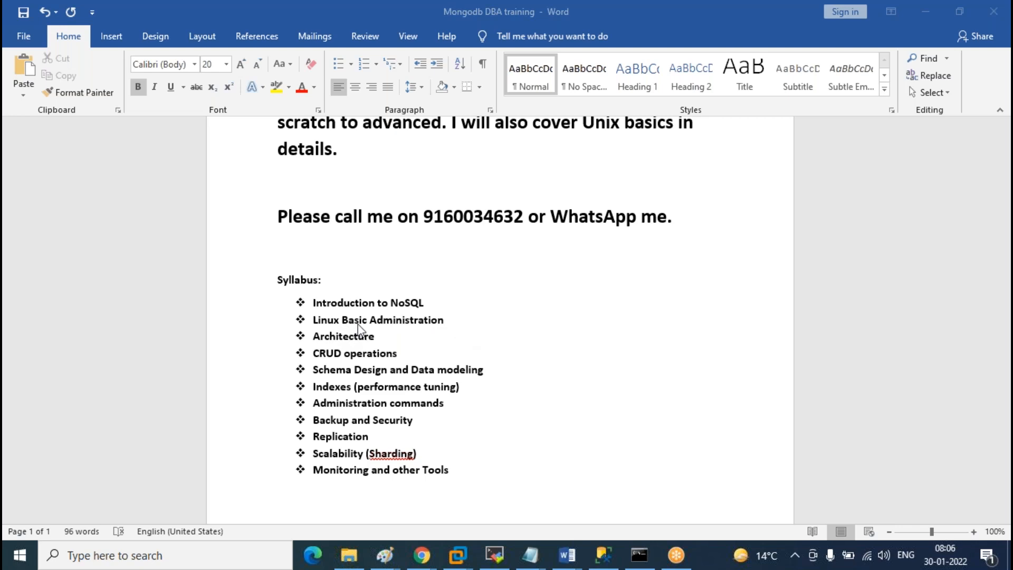
{"action": "mouse_move", "coordinate": [375, 331]}
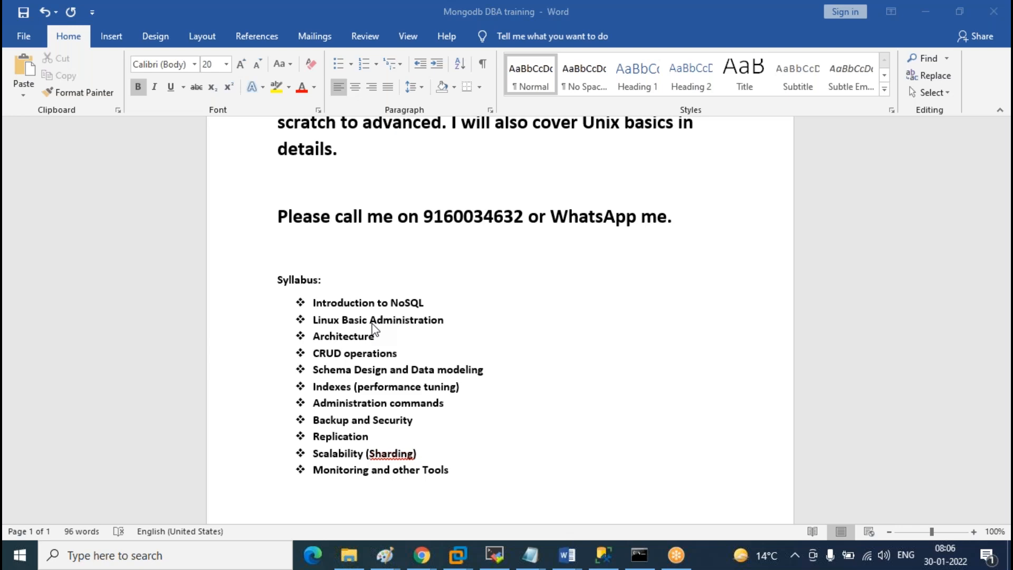
{"action": "mouse_move", "coordinate": [379, 324]}
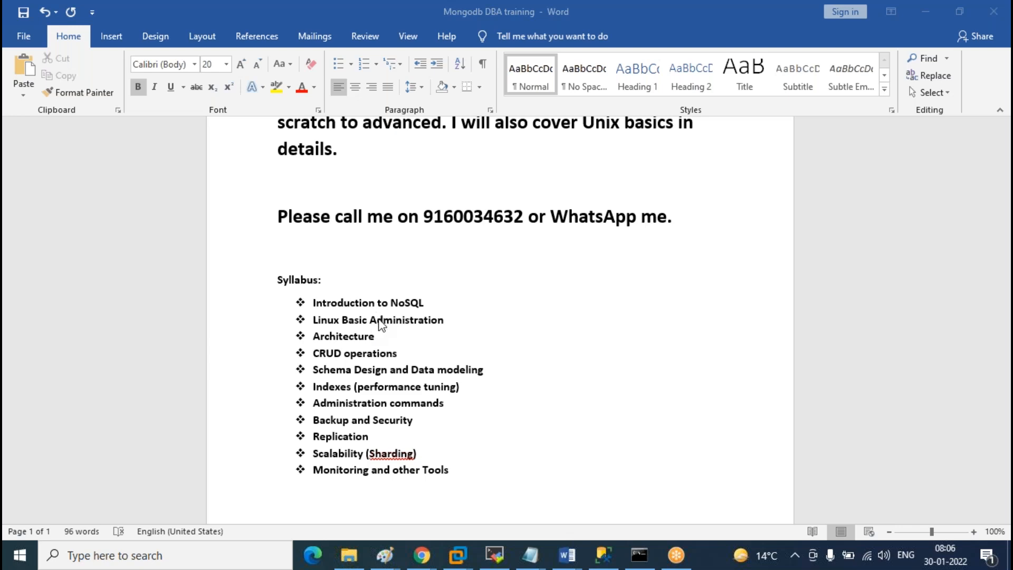
{"action": "mouse_move", "coordinate": [405, 325]}
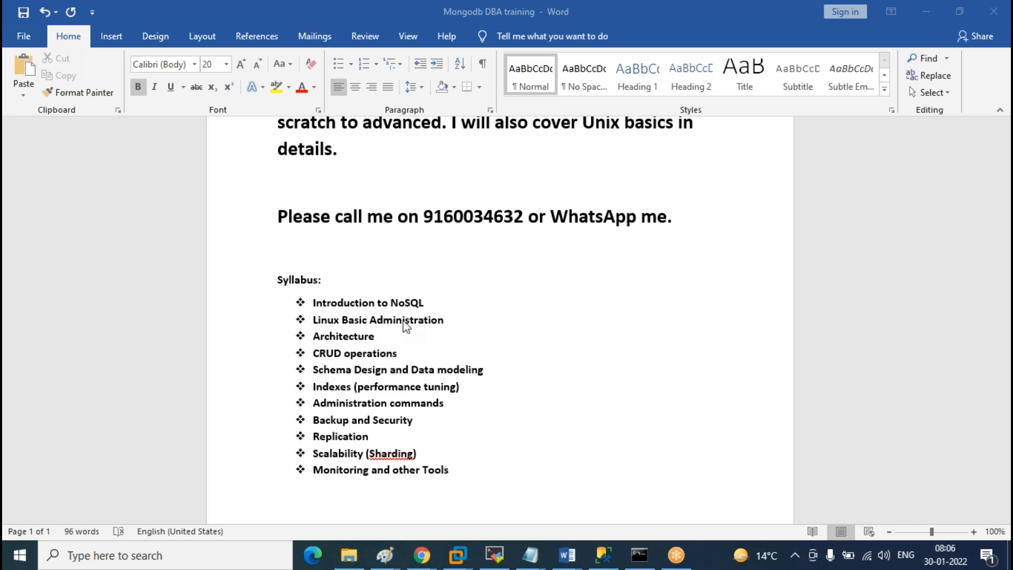
{"action": "mouse_move", "coordinate": [335, 331]}
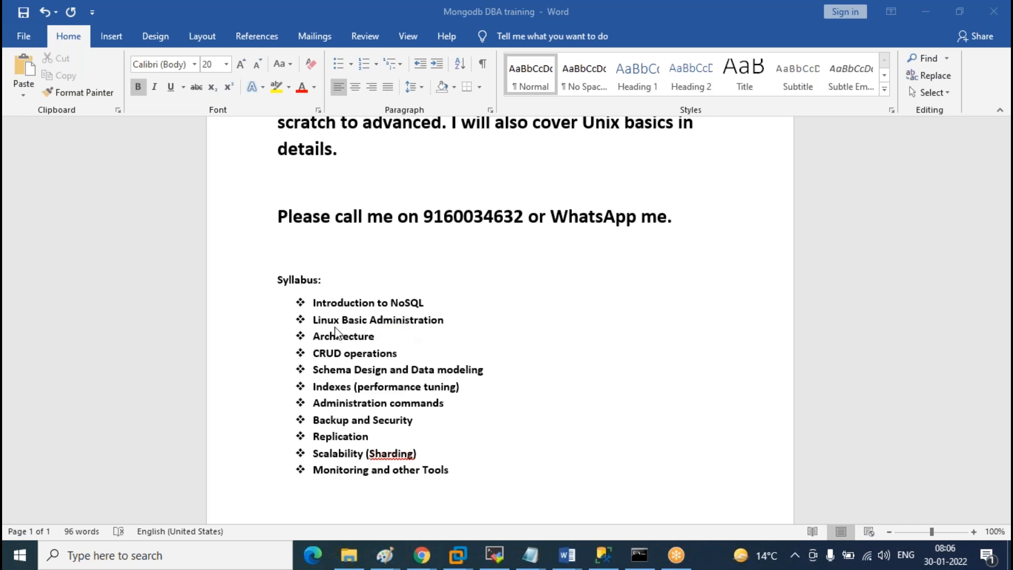
{"action": "mouse_move", "coordinate": [422, 334]}
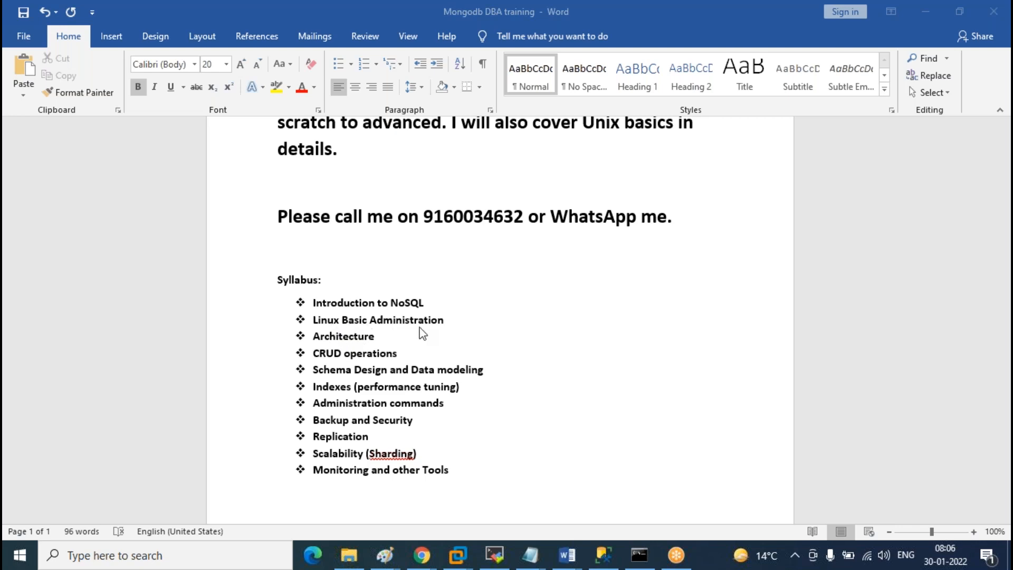
{"action": "mouse_move", "coordinate": [386, 327]}
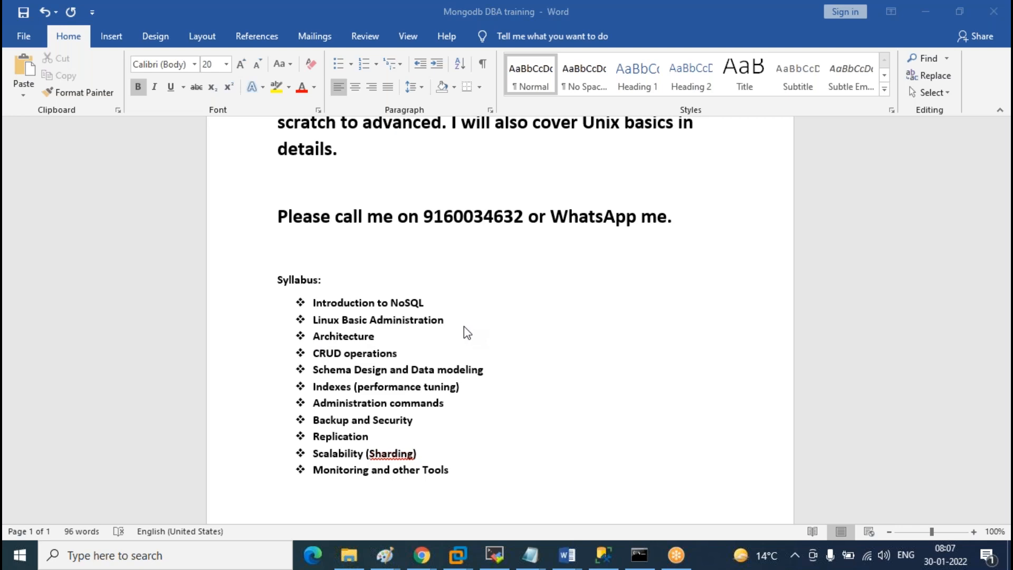
{"action": "mouse_move", "coordinate": [330, 350]}
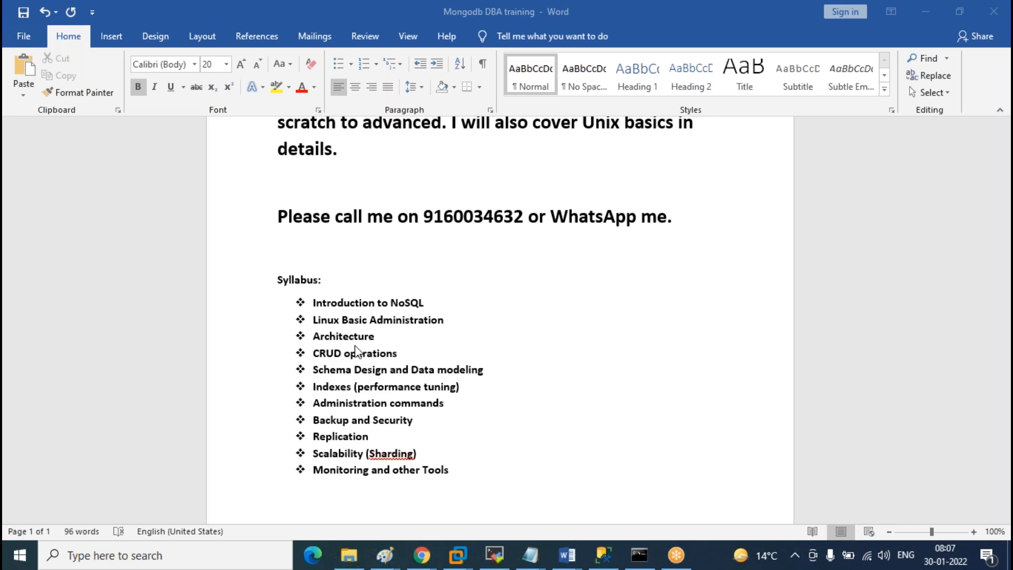
{"action": "mouse_move", "coordinate": [366, 370]}
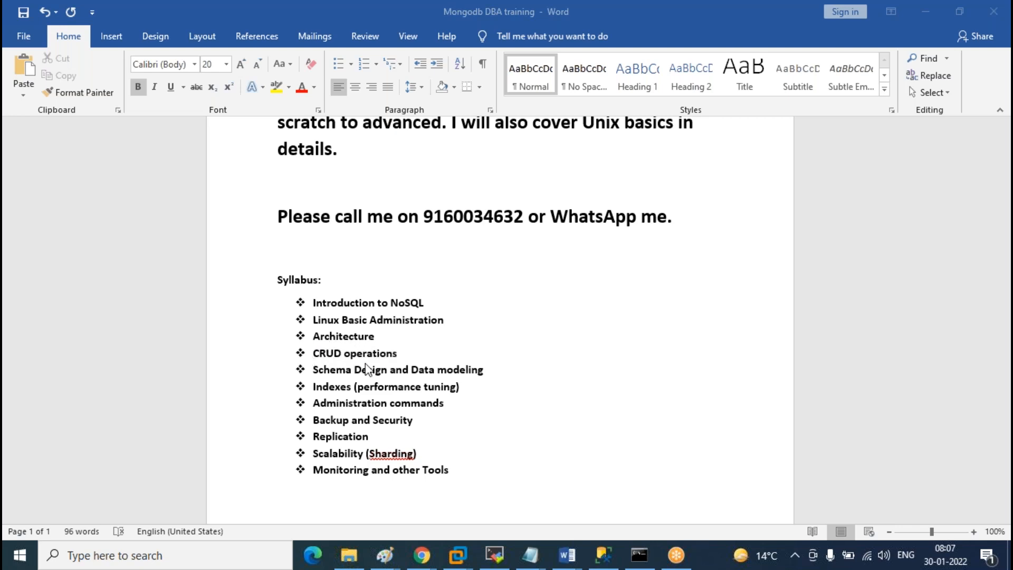
{"action": "mouse_move", "coordinate": [328, 366]}
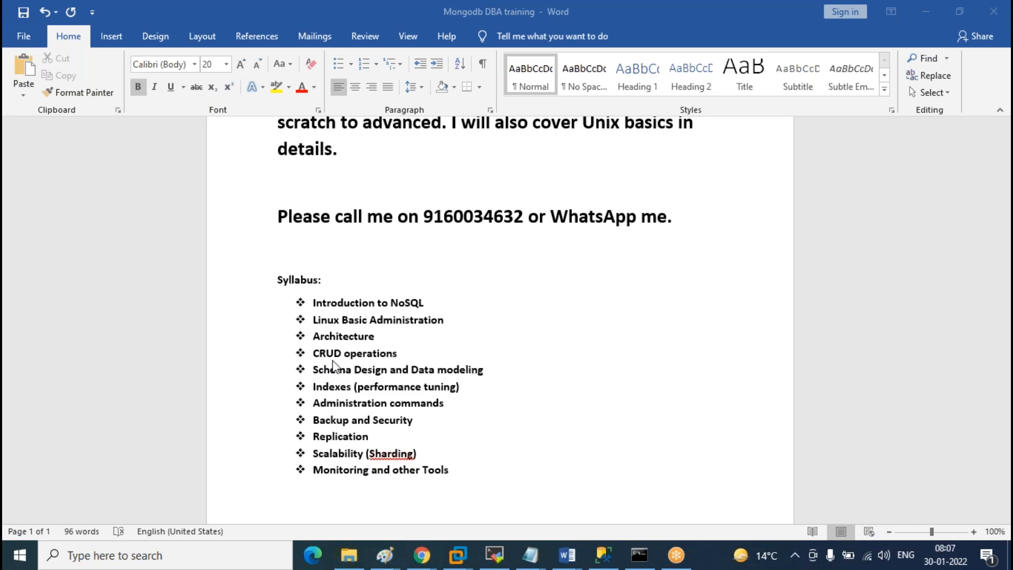
{"action": "mouse_move", "coordinate": [346, 360]}
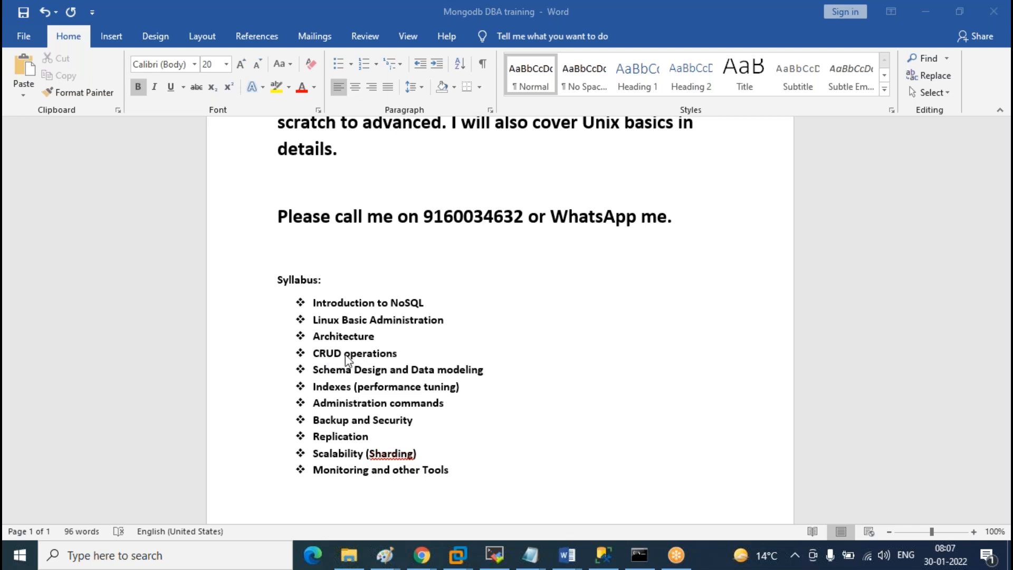
{"action": "mouse_move", "coordinate": [347, 361]}
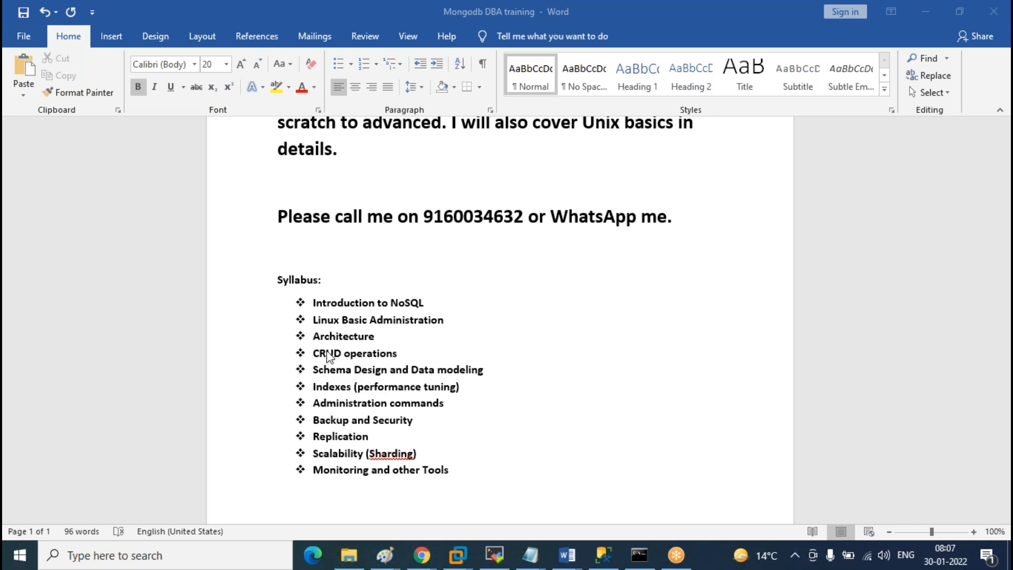
{"action": "mouse_move", "coordinate": [337, 363]}
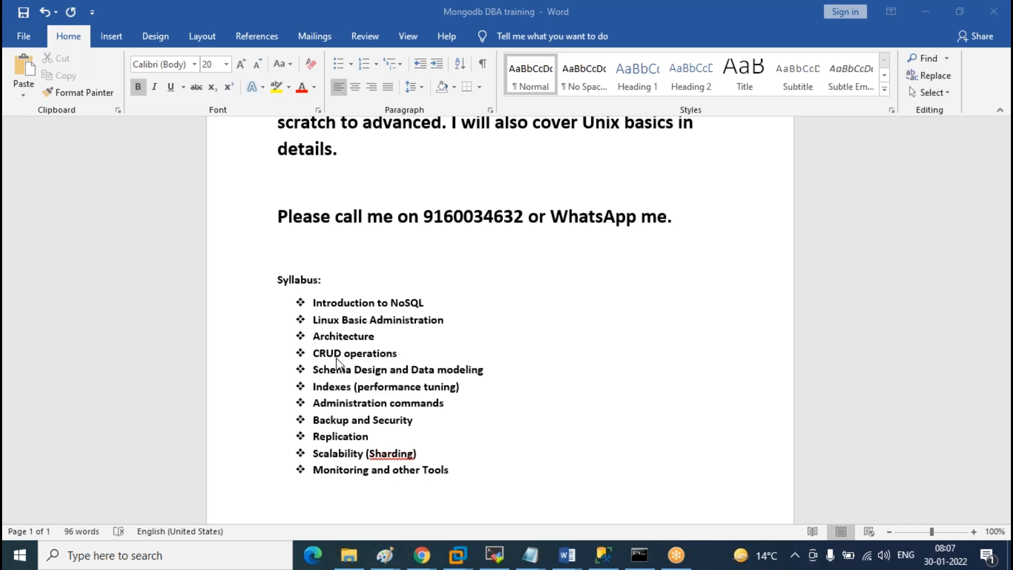
{"action": "mouse_move", "coordinate": [389, 361]}
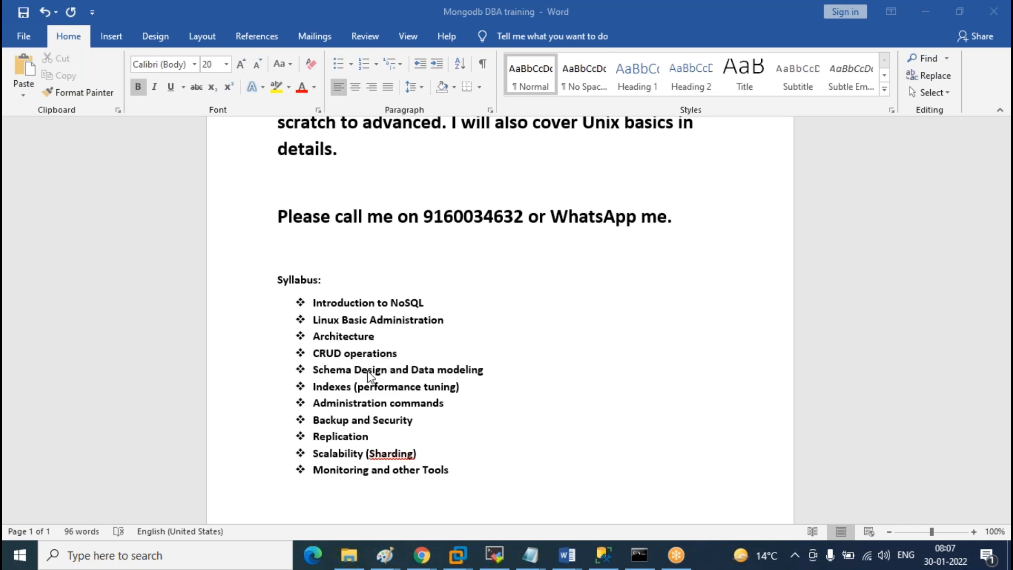
{"action": "mouse_move", "coordinate": [439, 359]}
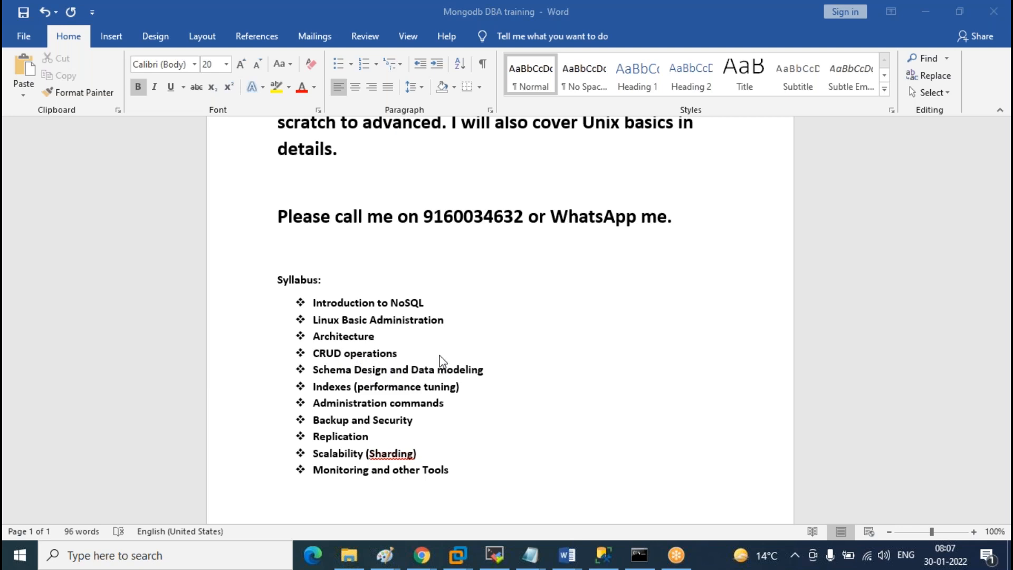
{"action": "mouse_move", "coordinate": [371, 378]}
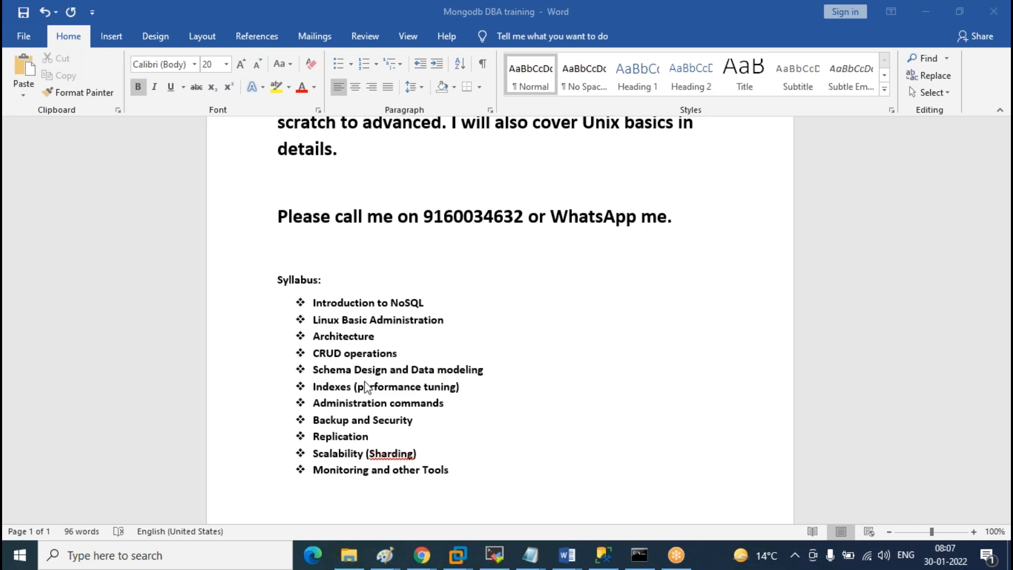
{"action": "mouse_move", "coordinate": [371, 380]}
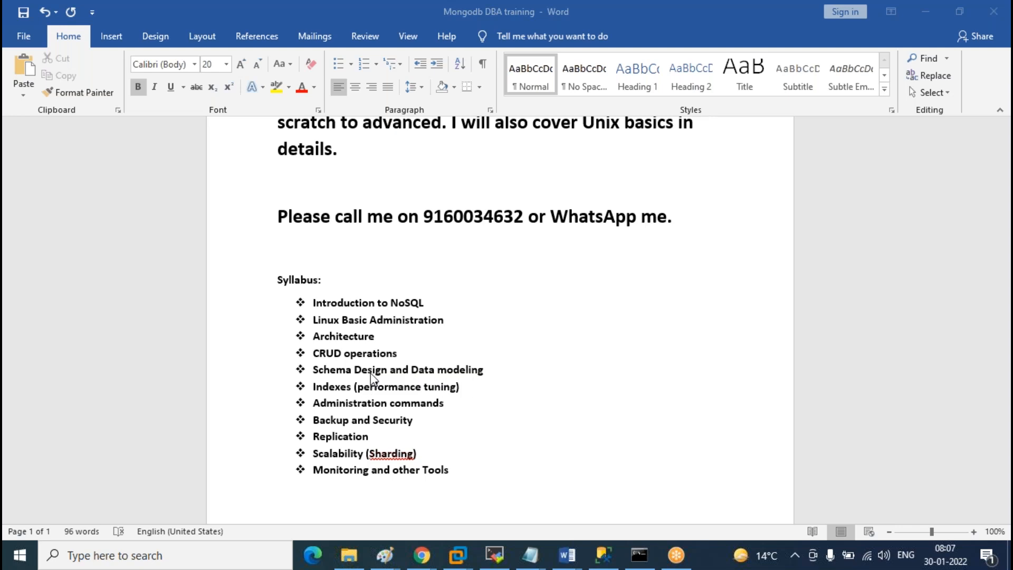
{"action": "mouse_move", "coordinate": [347, 380]}
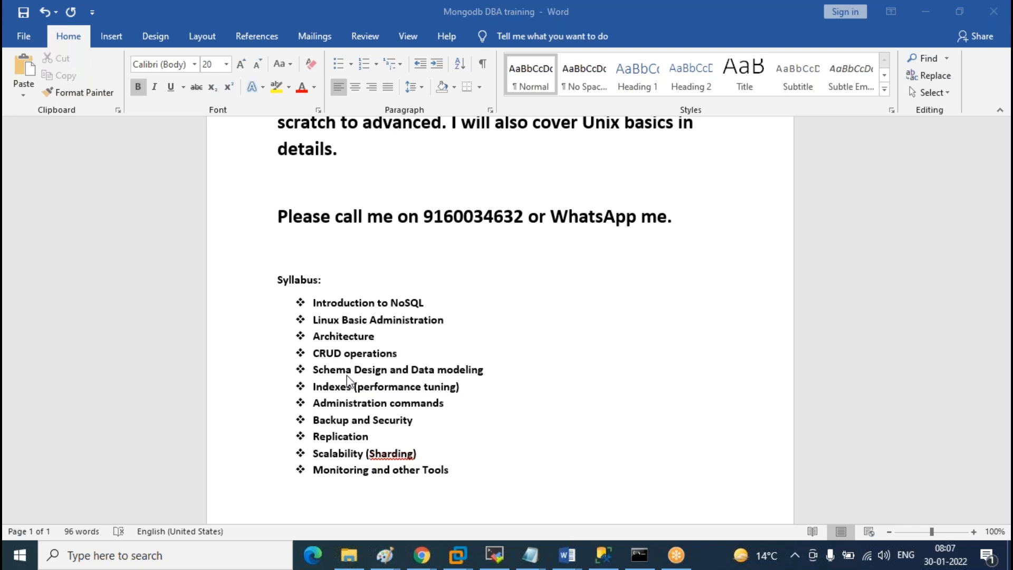
{"action": "mouse_move", "coordinate": [328, 376]}
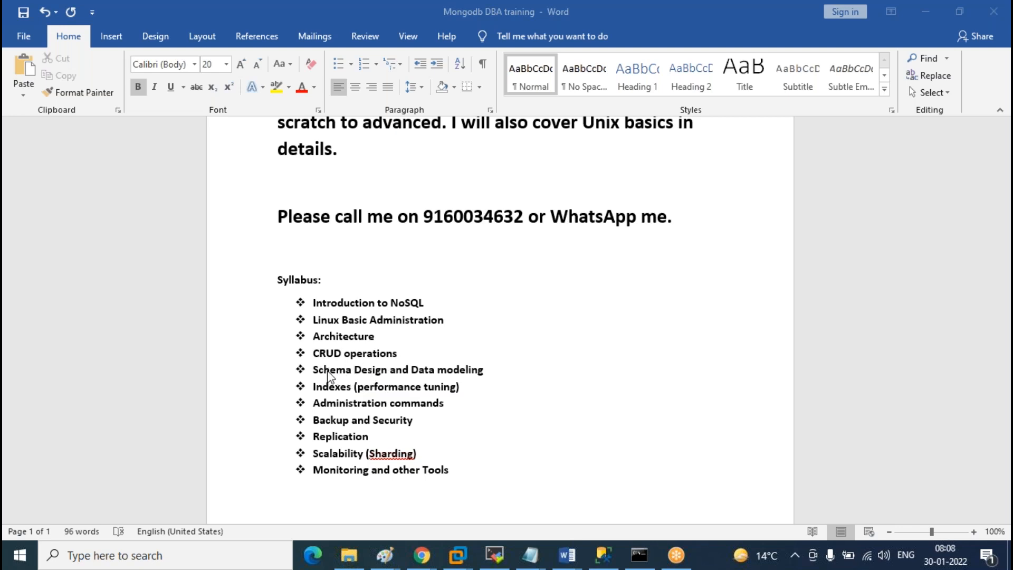
{"action": "mouse_move", "coordinate": [483, 378]}
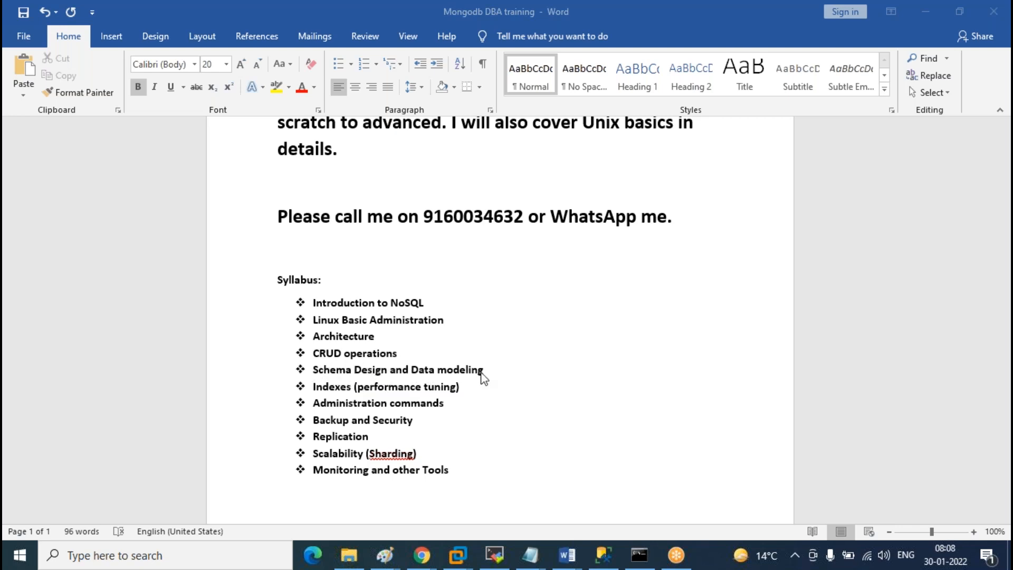
{"action": "mouse_move", "coordinate": [379, 394]}
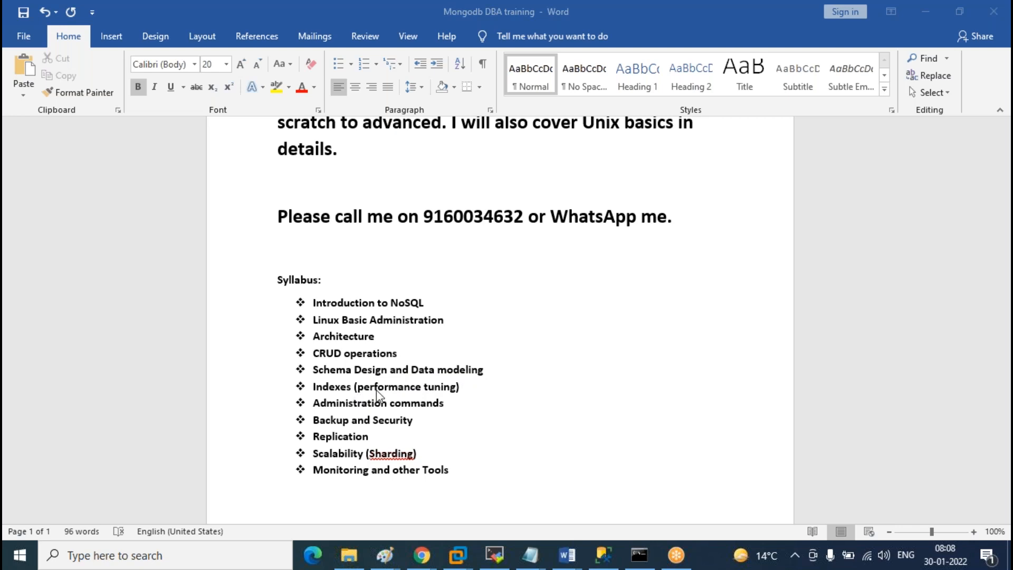
{"action": "mouse_move", "coordinate": [481, 396]}
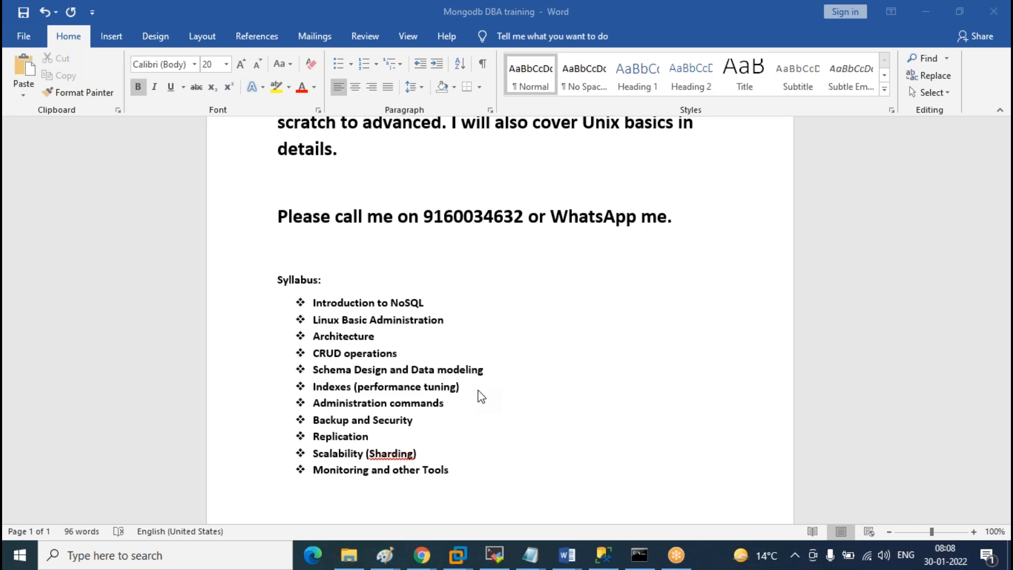
{"action": "mouse_move", "coordinate": [468, 417]}
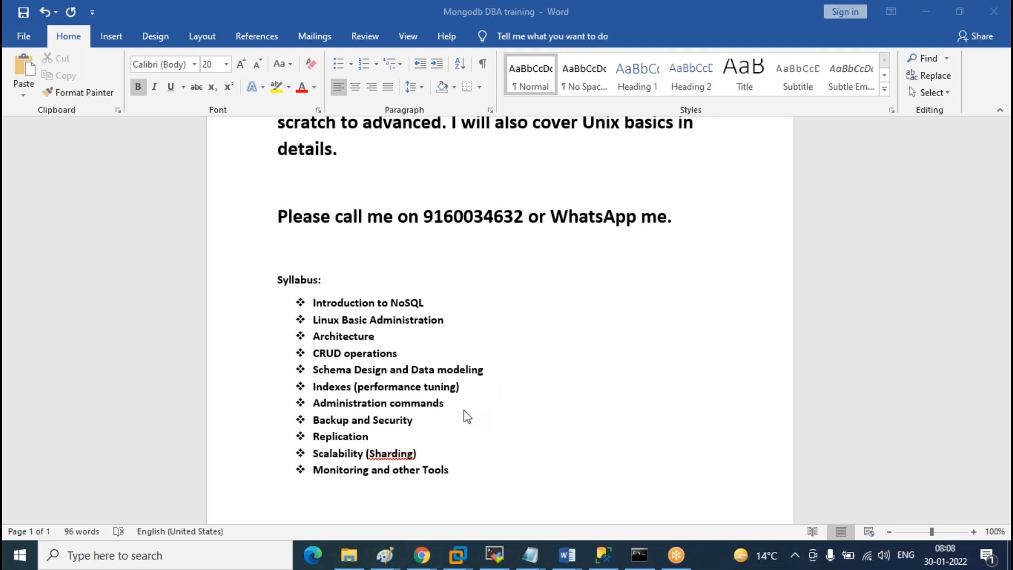
{"action": "mouse_move", "coordinate": [366, 404]}
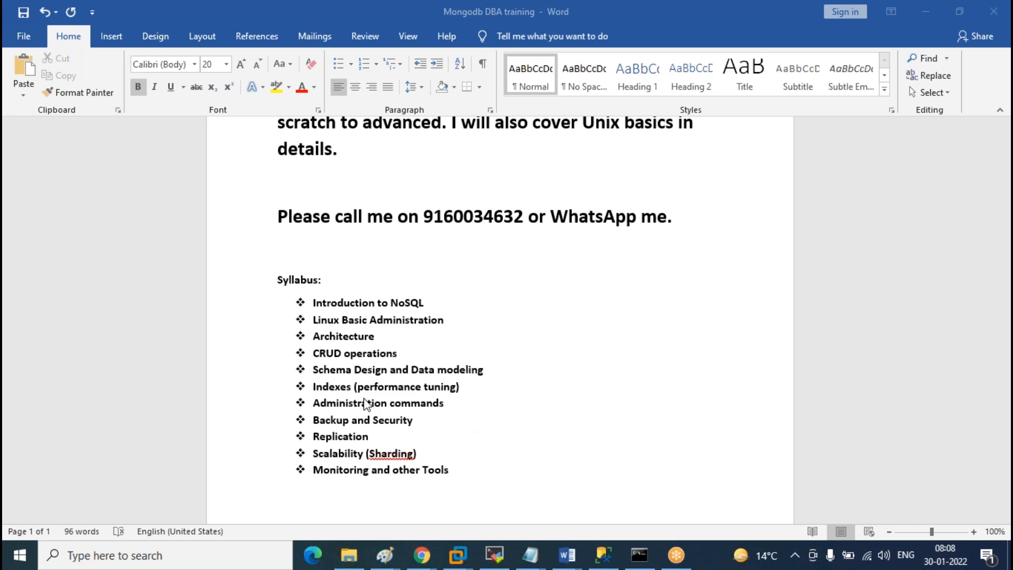
{"action": "mouse_move", "coordinate": [368, 387]}
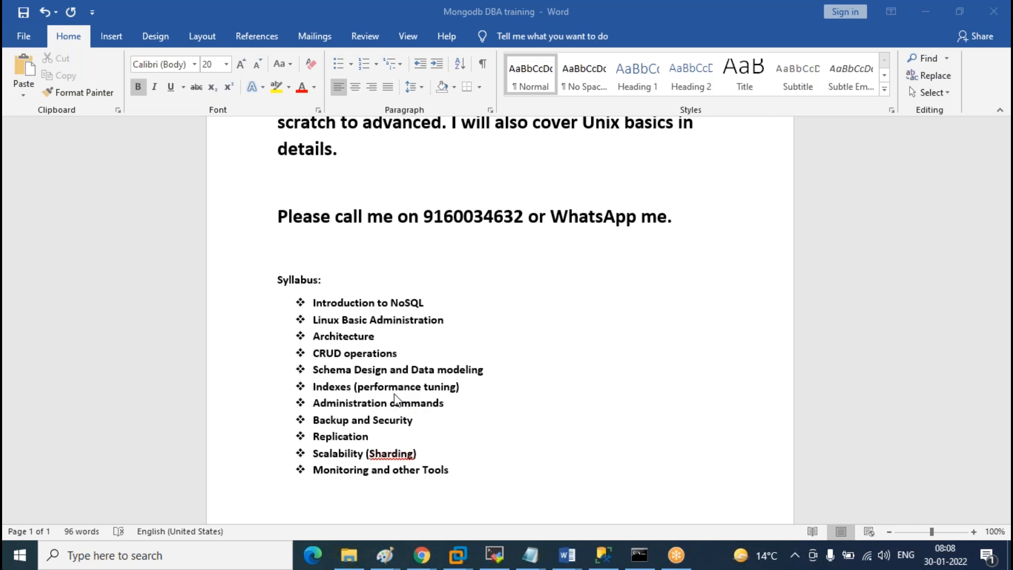
{"action": "mouse_move", "coordinate": [430, 407]}
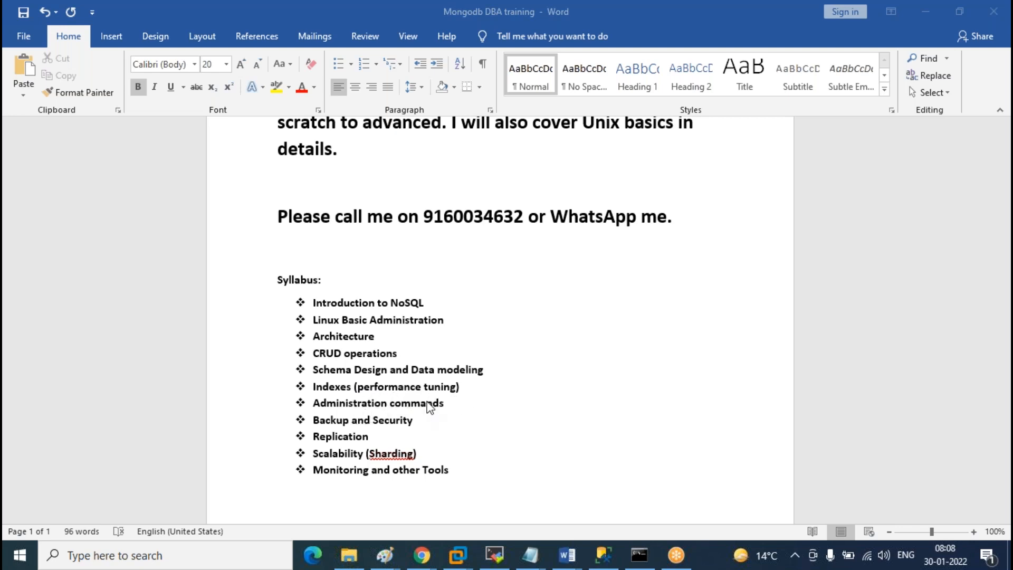
{"action": "mouse_move", "coordinate": [323, 416]}
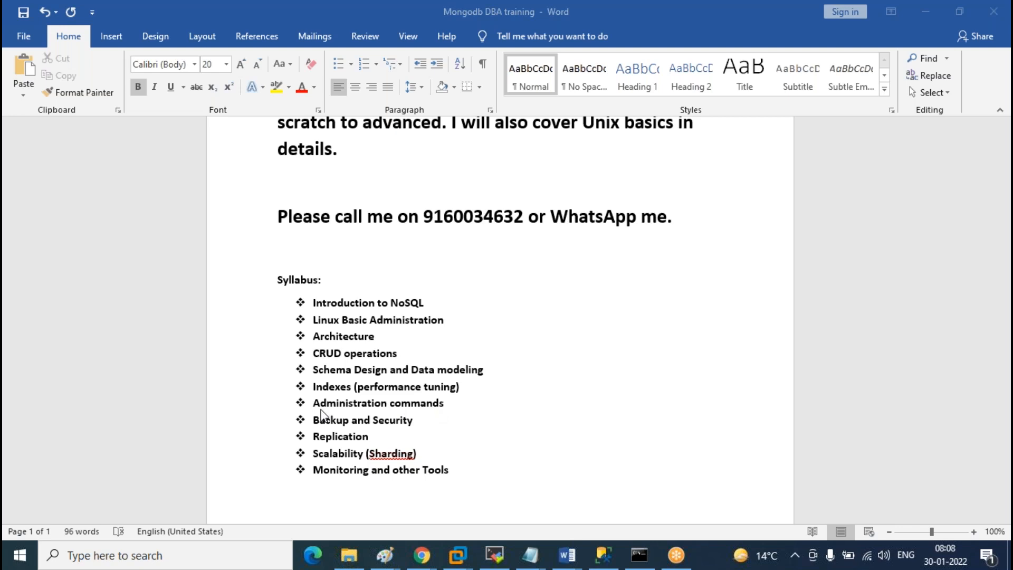
{"action": "mouse_move", "coordinate": [330, 416]}
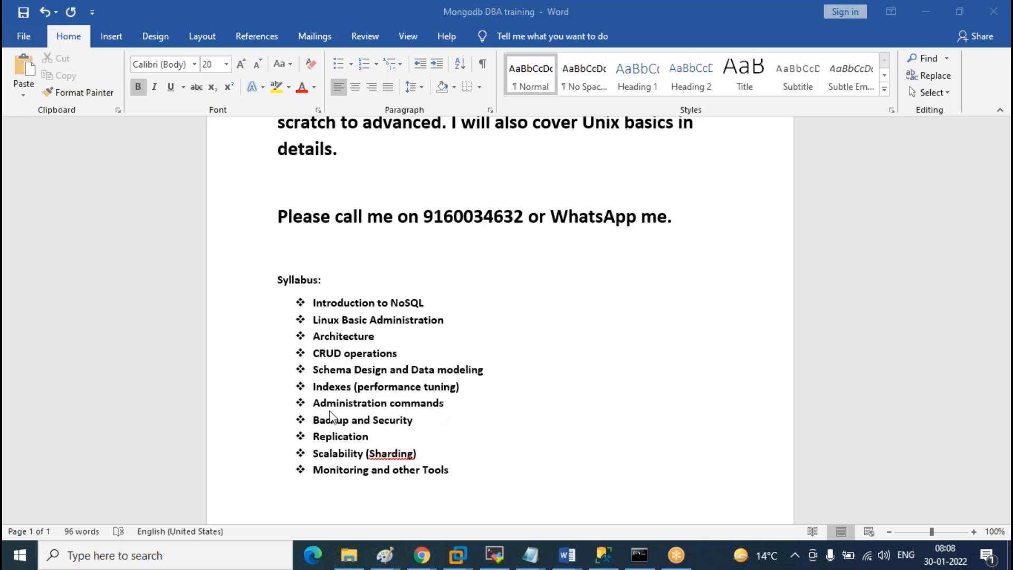
{"action": "mouse_move", "coordinate": [418, 418]}
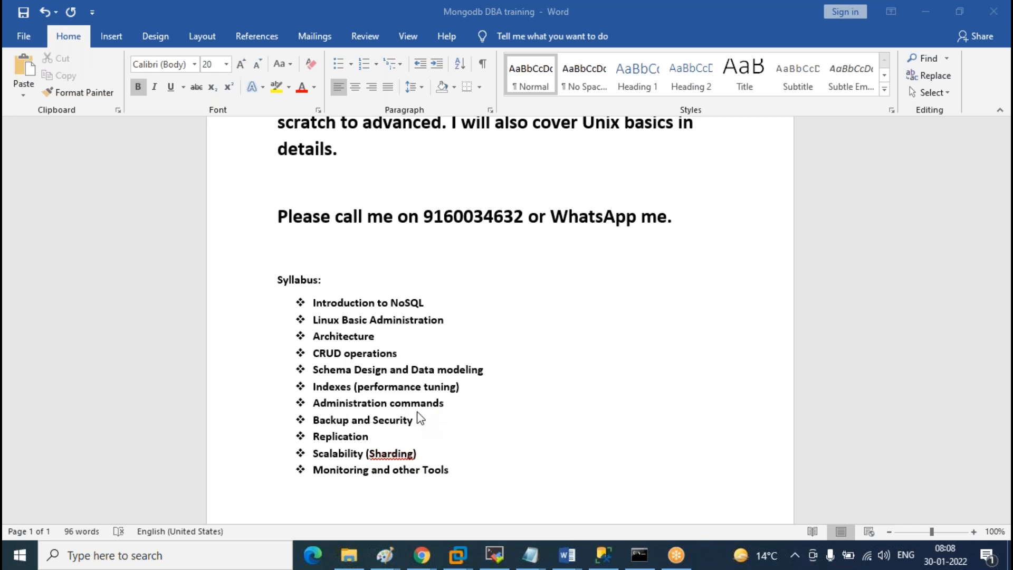
{"action": "mouse_move", "coordinate": [334, 409]}
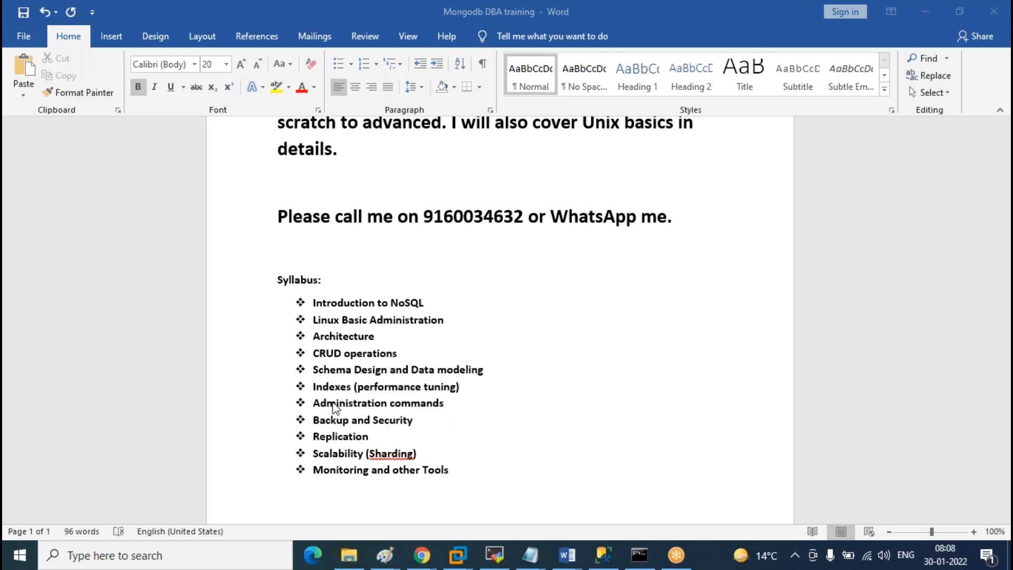
{"action": "mouse_move", "coordinate": [313, 447]}
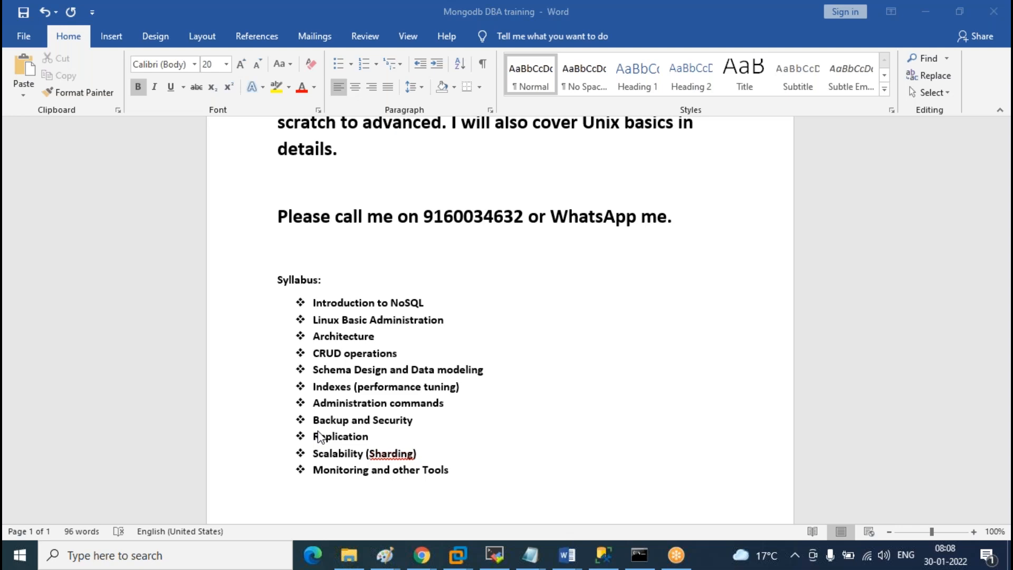
{"action": "mouse_move", "coordinate": [335, 442]}
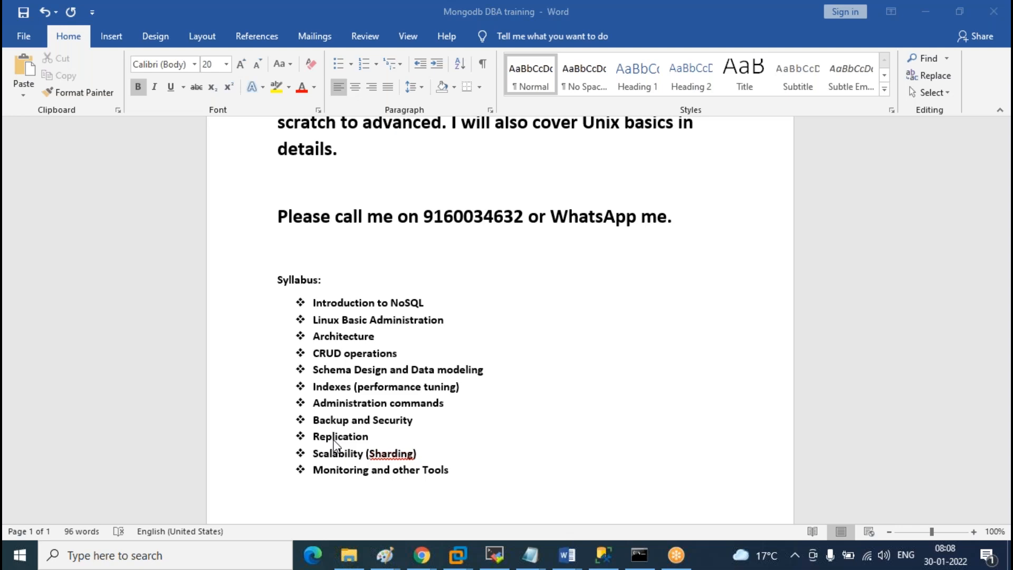
{"action": "mouse_move", "coordinate": [347, 462]}
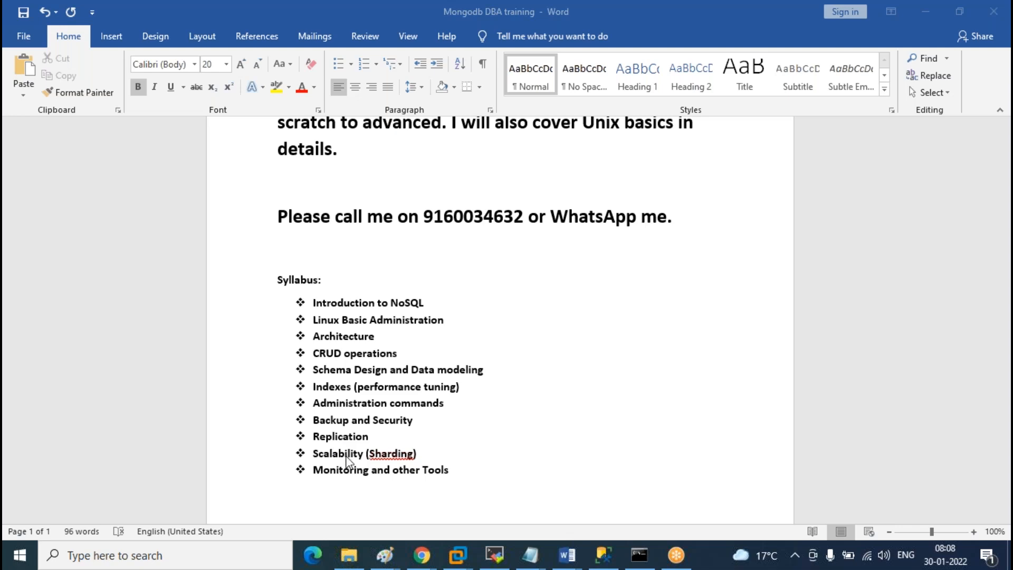
{"action": "mouse_move", "coordinate": [349, 464]}
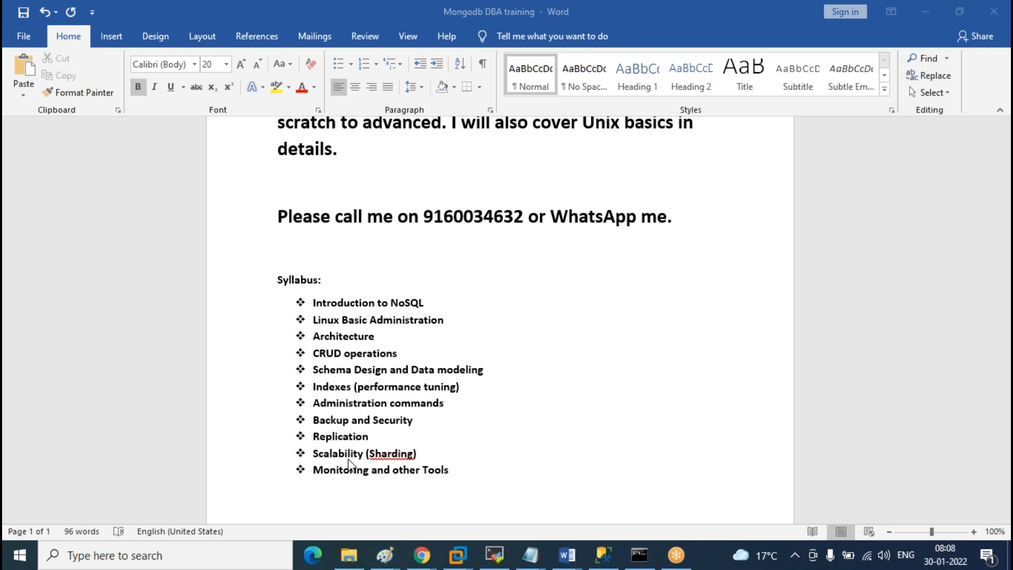
{"action": "mouse_move", "coordinate": [404, 468]}
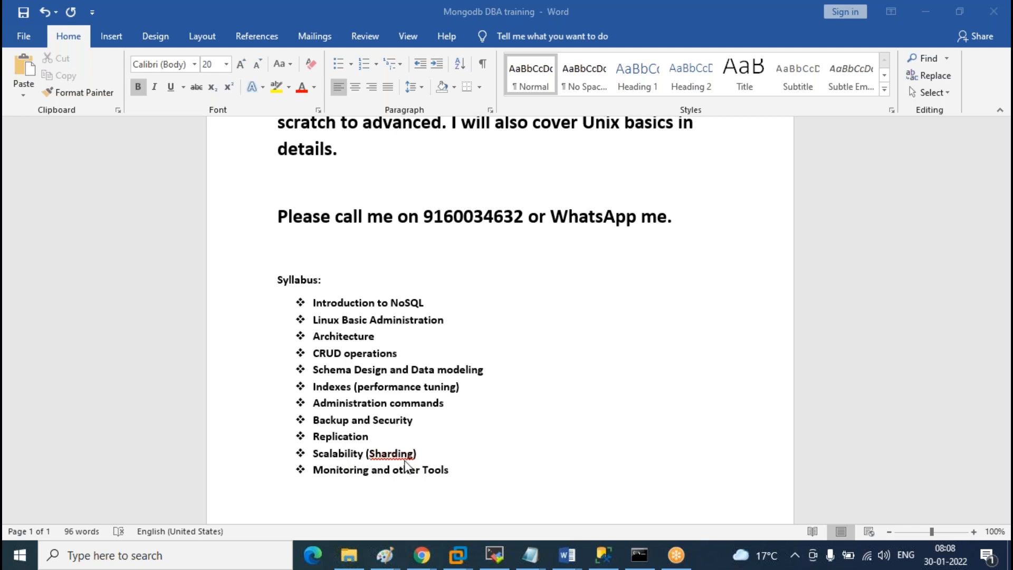
{"action": "mouse_move", "coordinate": [369, 461]}
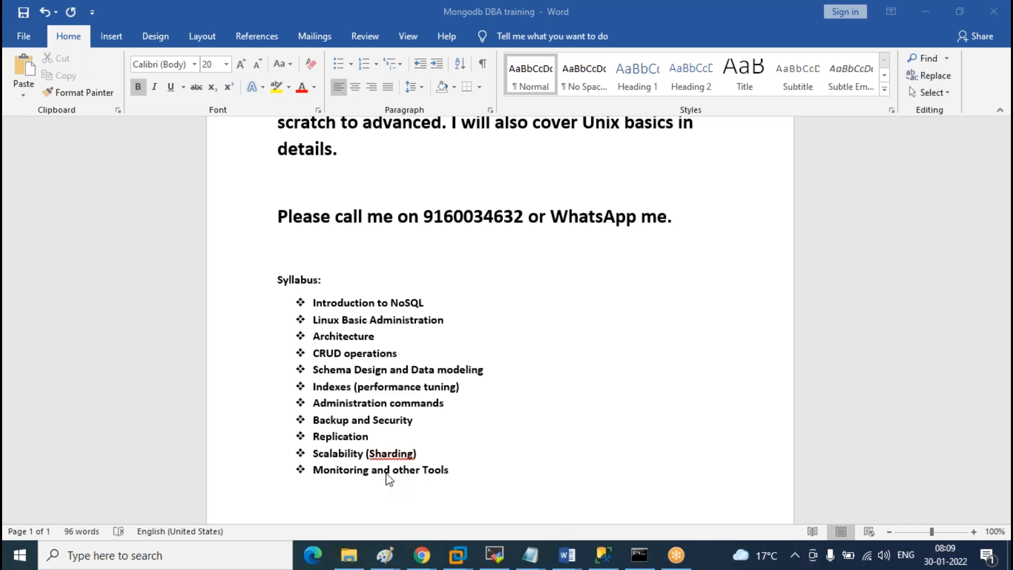
{"action": "mouse_move", "coordinate": [504, 488]}
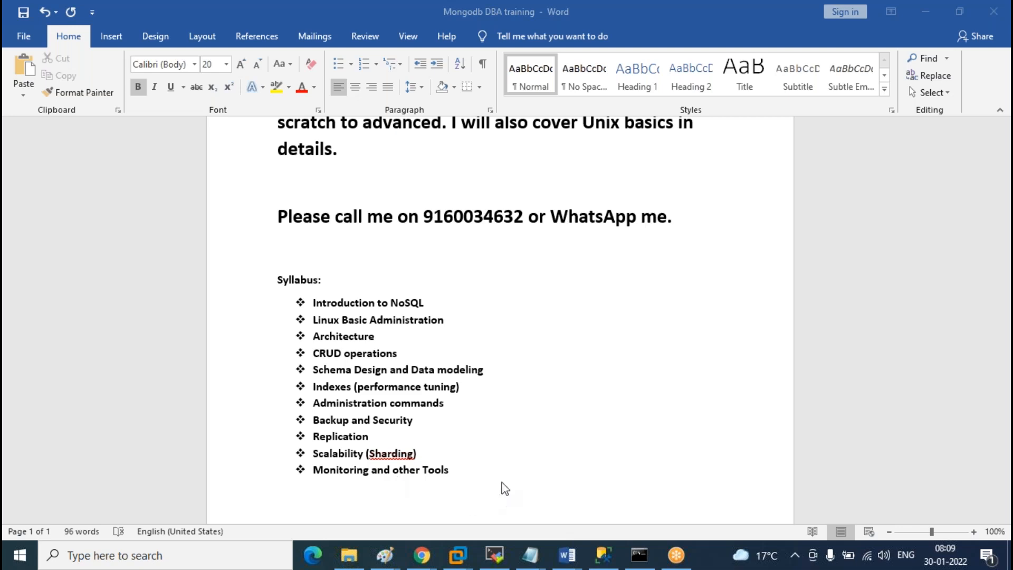
{"action": "mouse_move", "coordinate": [444, 459]}
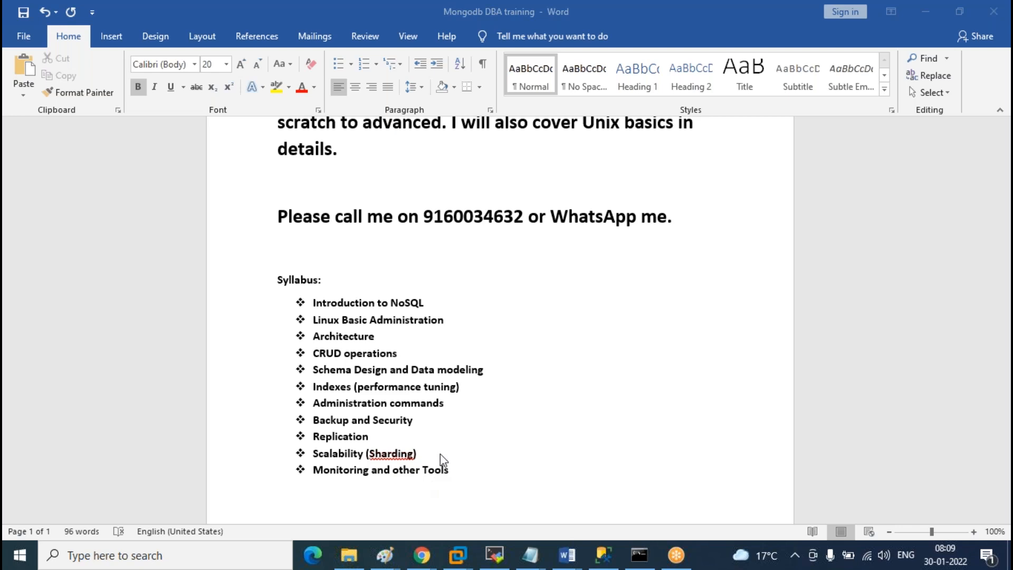
{"action": "mouse_move", "coordinate": [443, 462]}
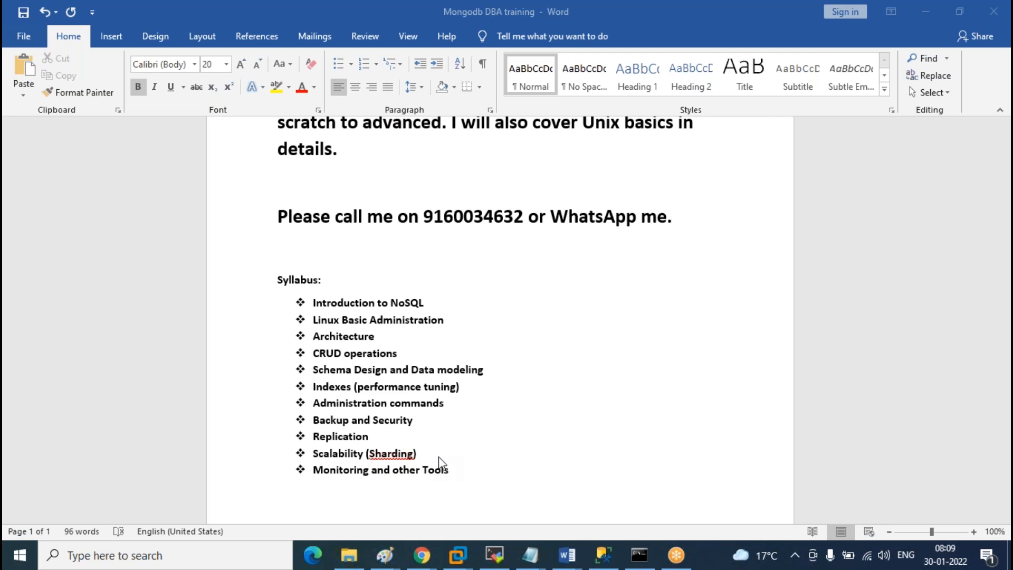
{"action": "mouse_move", "coordinate": [443, 481]}
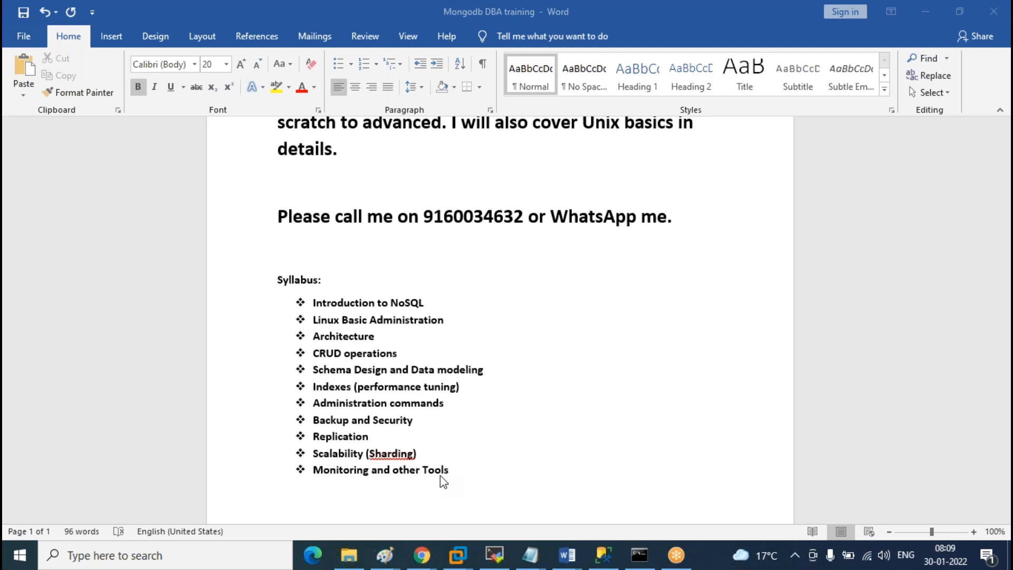
{"action": "mouse_move", "coordinate": [416, 447]}
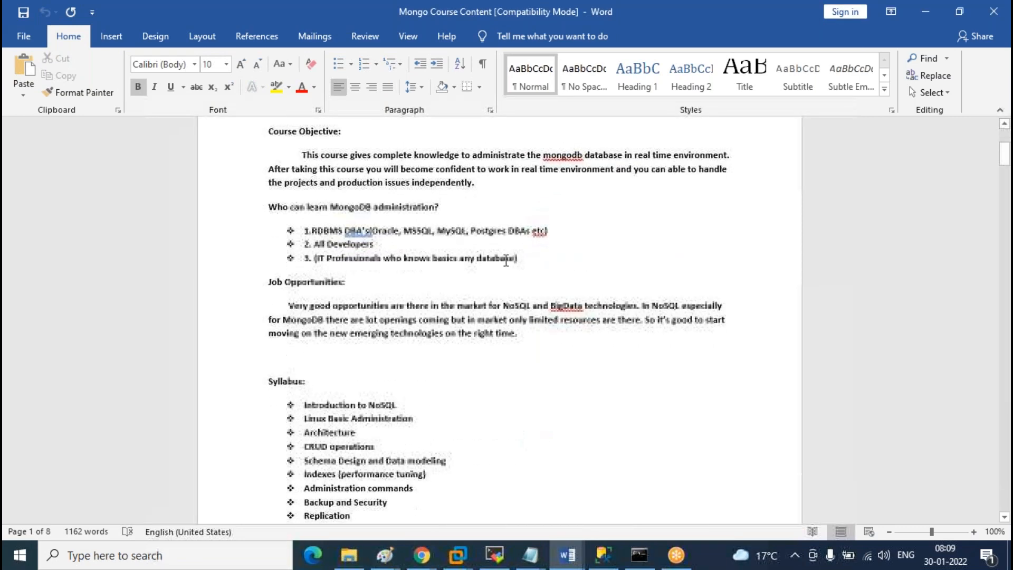
{"action": "scroll", "scroll_direction": "down", "scroll_amount": 3}
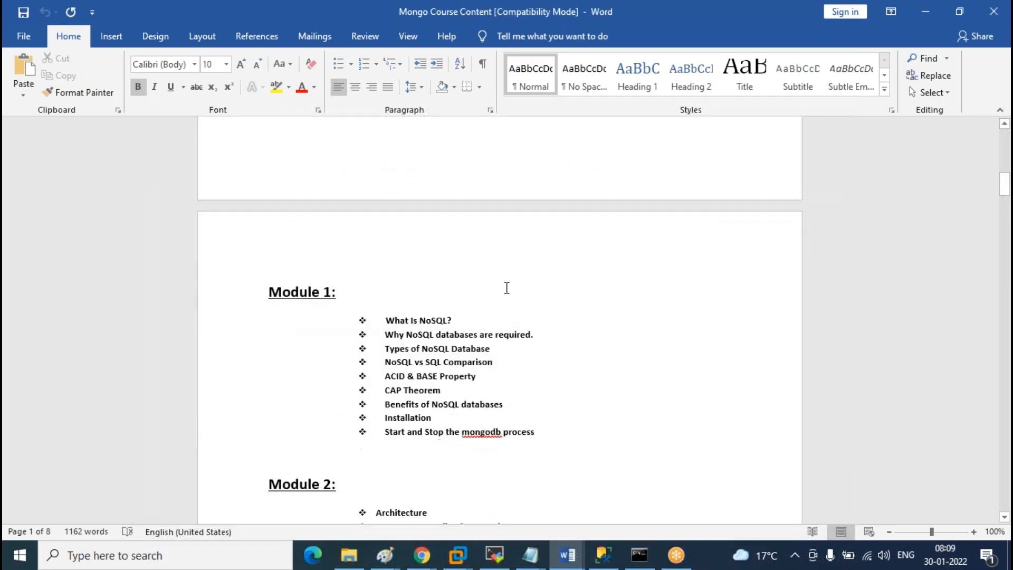
{"action": "scroll", "scroll_direction": "down", "scroll_amount": 3}
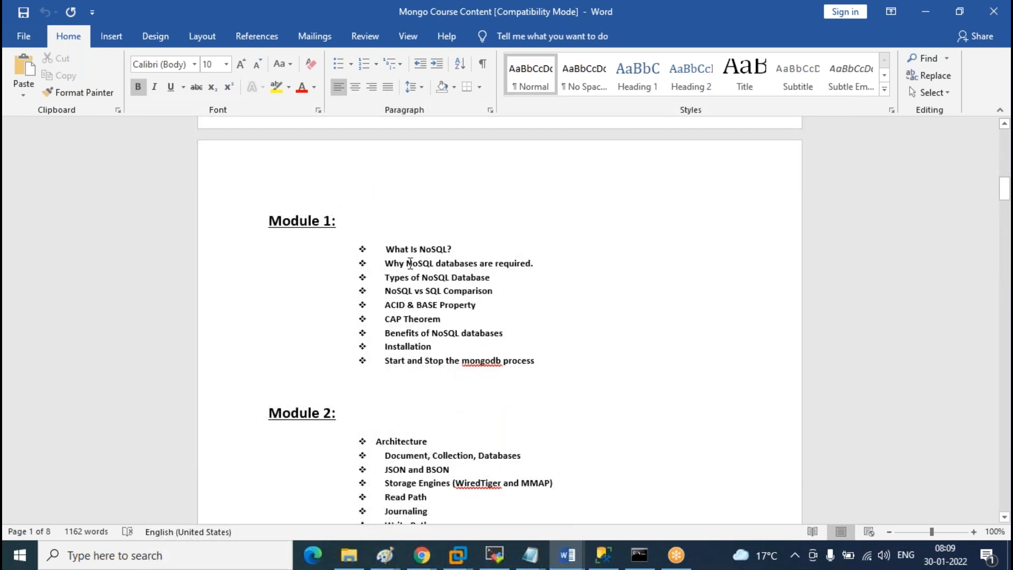
{"action": "mouse_move", "coordinate": [580, 342]}
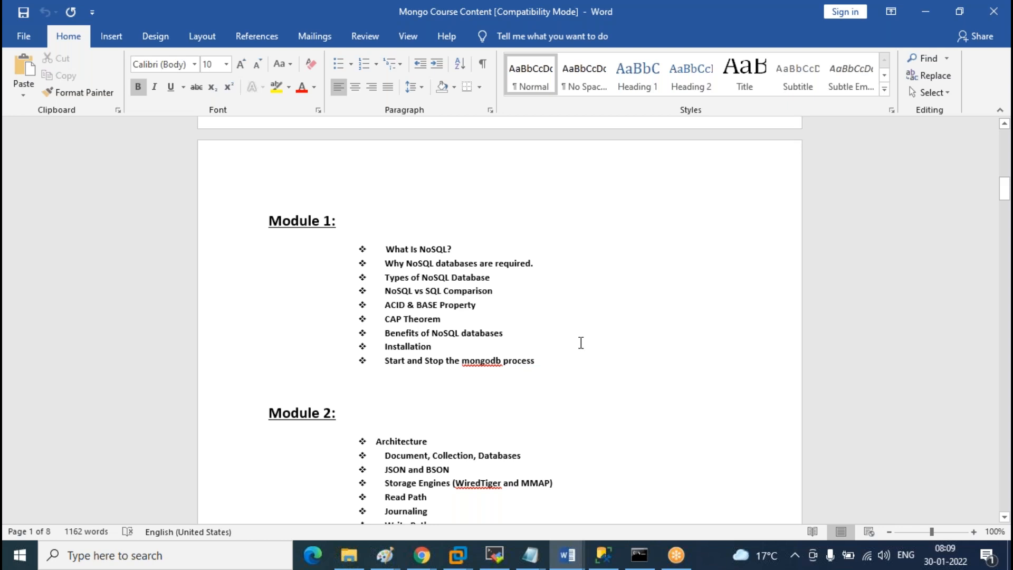
{"action": "scroll", "scroll_direction": "down", "scroll_amount": 3}
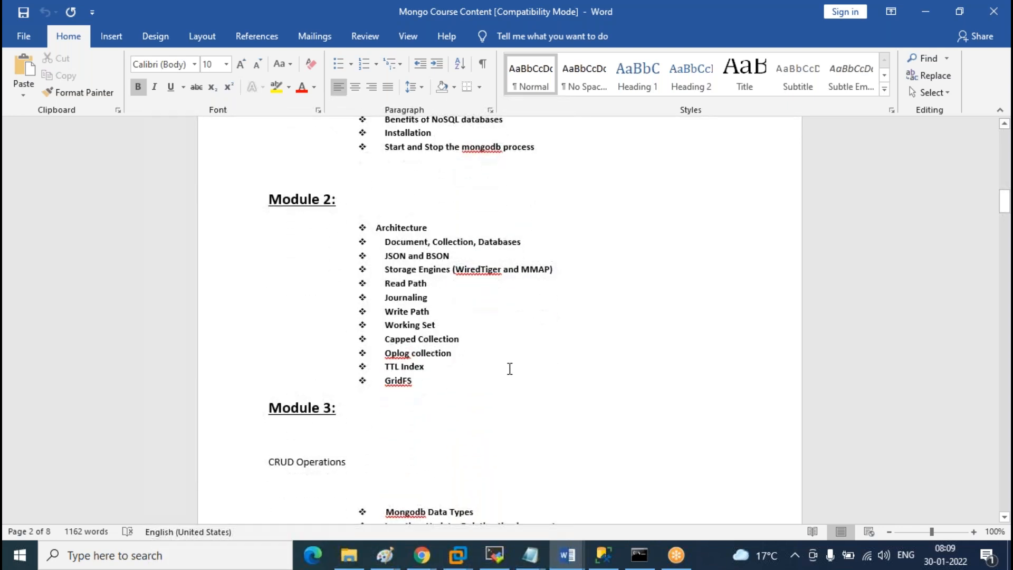
{"action": "mouse_move", "coordinate": [516, 339]}
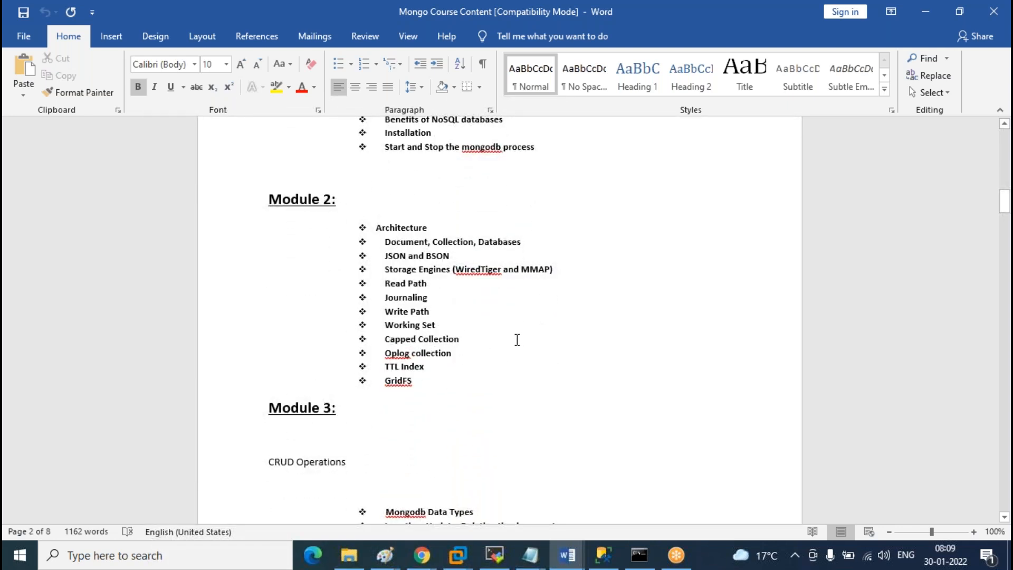
{"action": "scroll", "scroll_direction": "down", "scroll_amount": 3}
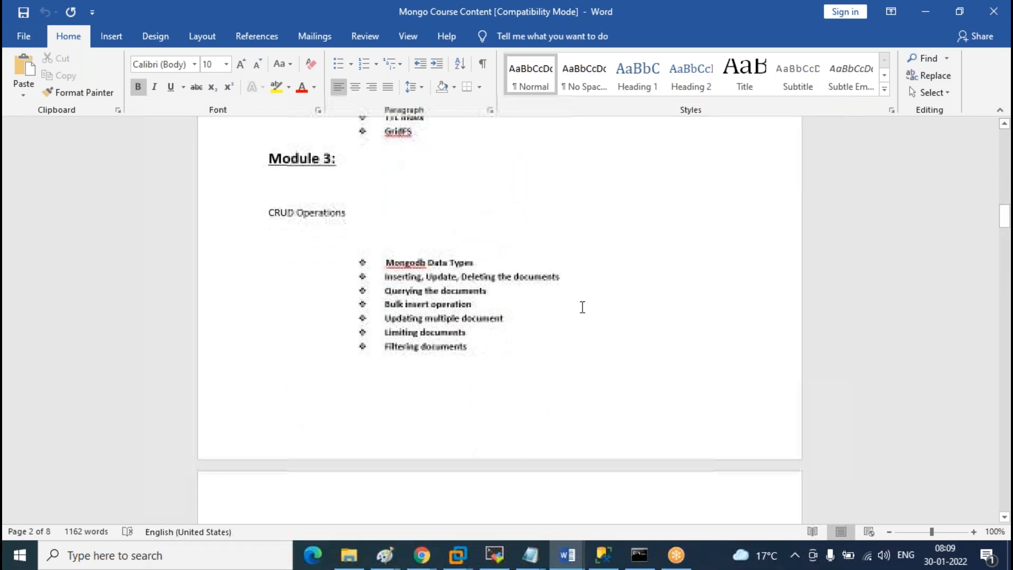
{"action": "scroll", "scroll_direction": "down", "scroll_amount": 3}
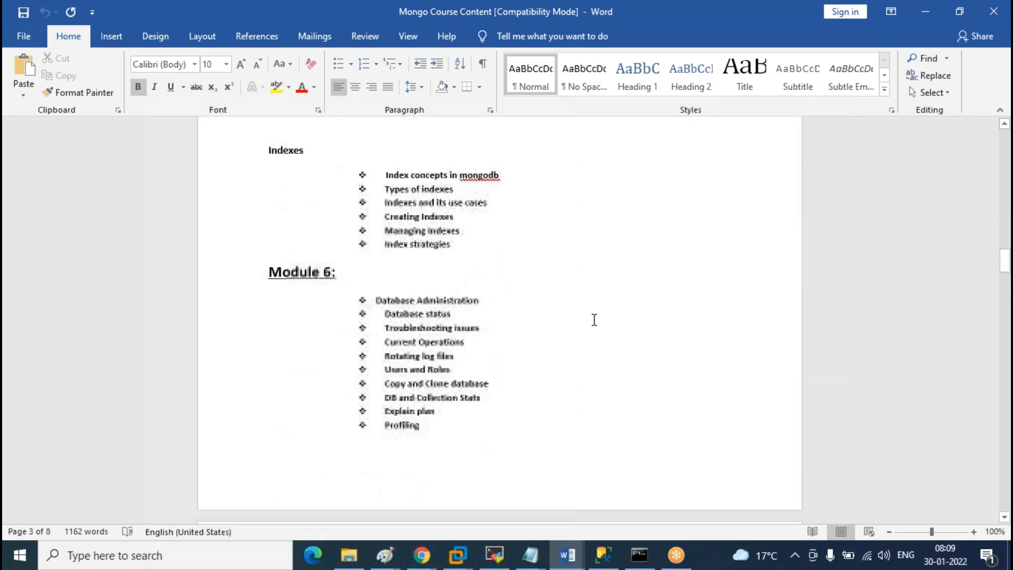
{"action": "scroll", "scroll_direction": "down", "scroll_amount": 3}
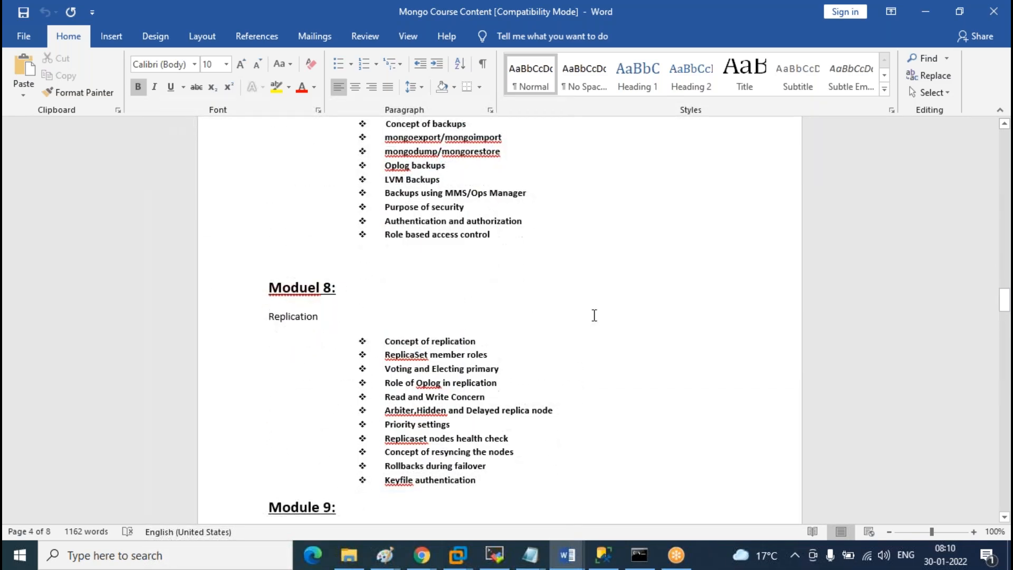
{"action": "scroll", "scroll_direction": "down", "scroll_amount": 3}
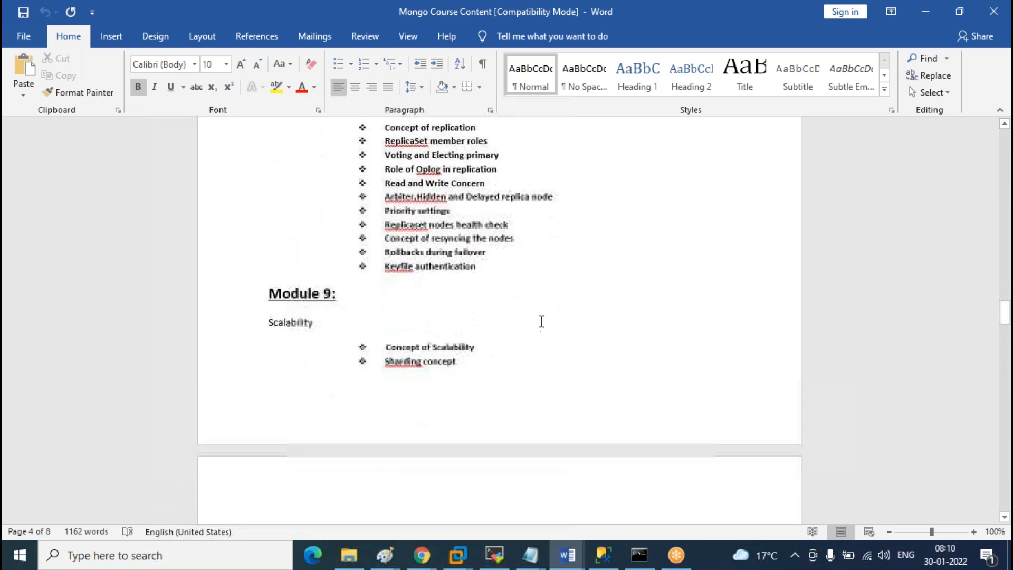
{"action": "scroll", "scroll_direction": "up", "scroll_amount": 3}
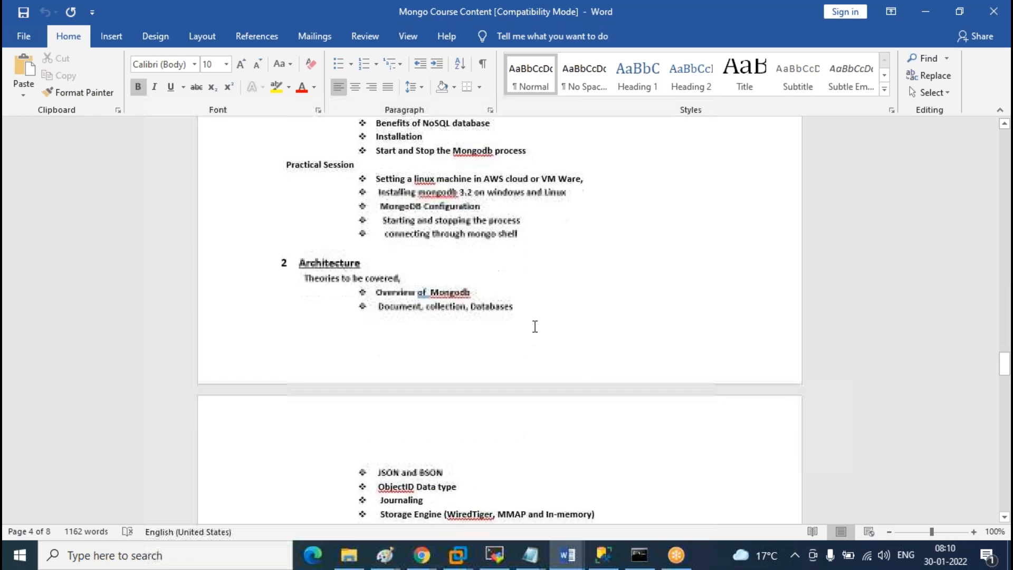
{"action": "scroll", "scroll_direction": "down", "scroll_amount": 3}
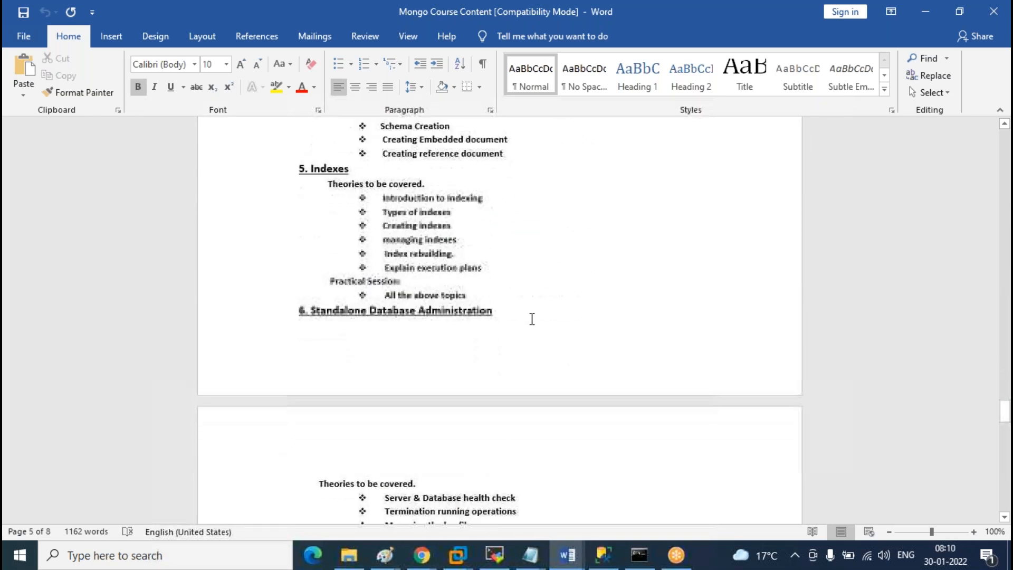